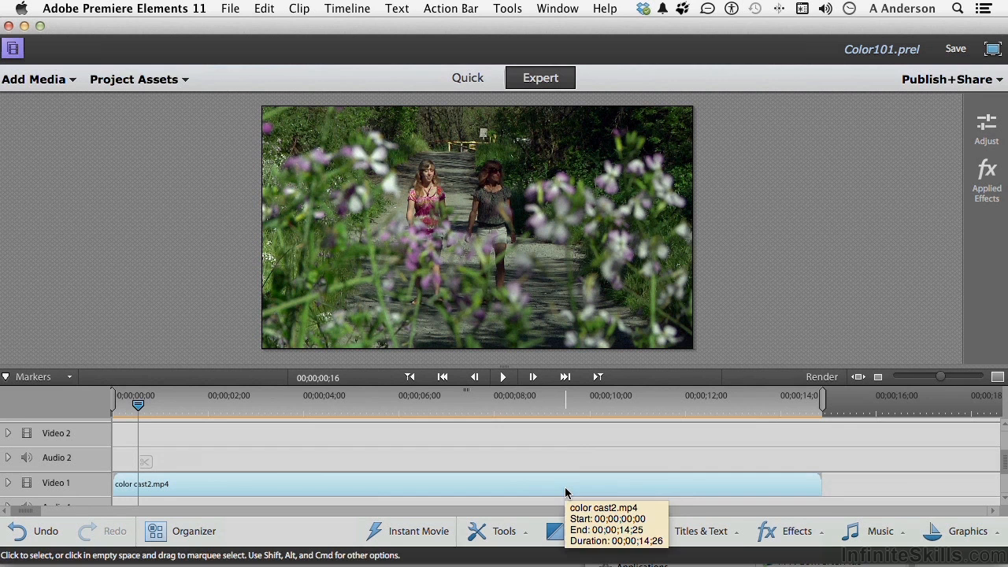
{"action": "mouse_move", "coordinate": [141, 79]}
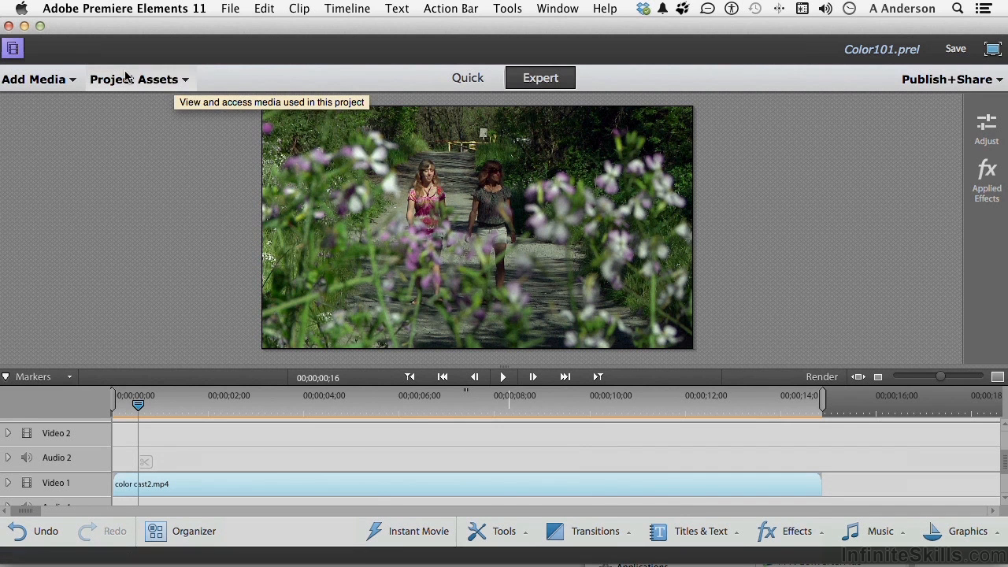
Try a Color variation on color cast2.mp4 in the Adjust panel, then reset it to the original colors.
{"action": "left_click", "coordinate": [136, 78]}
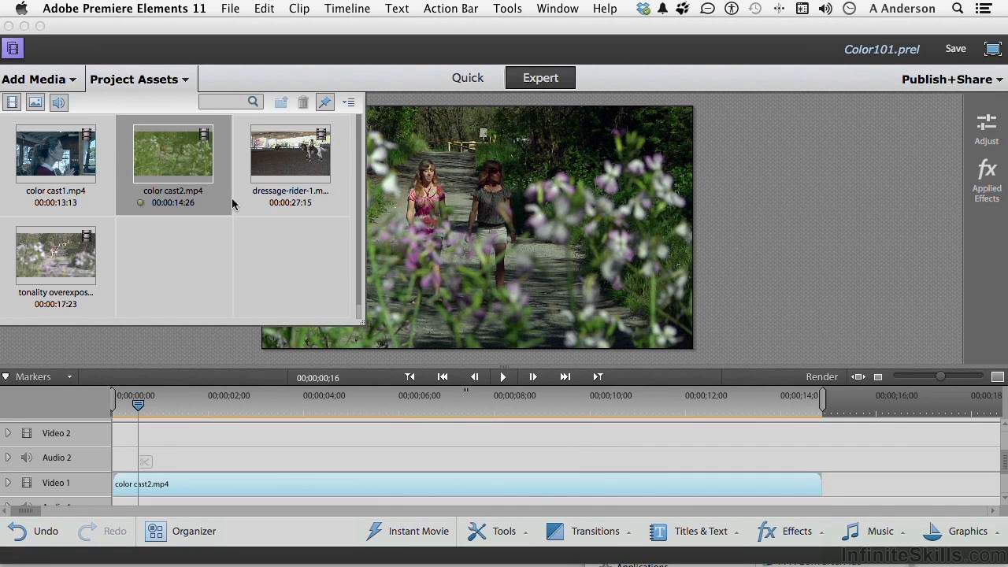
{"action": "mouse_move", "coordinate": [164, 165]}
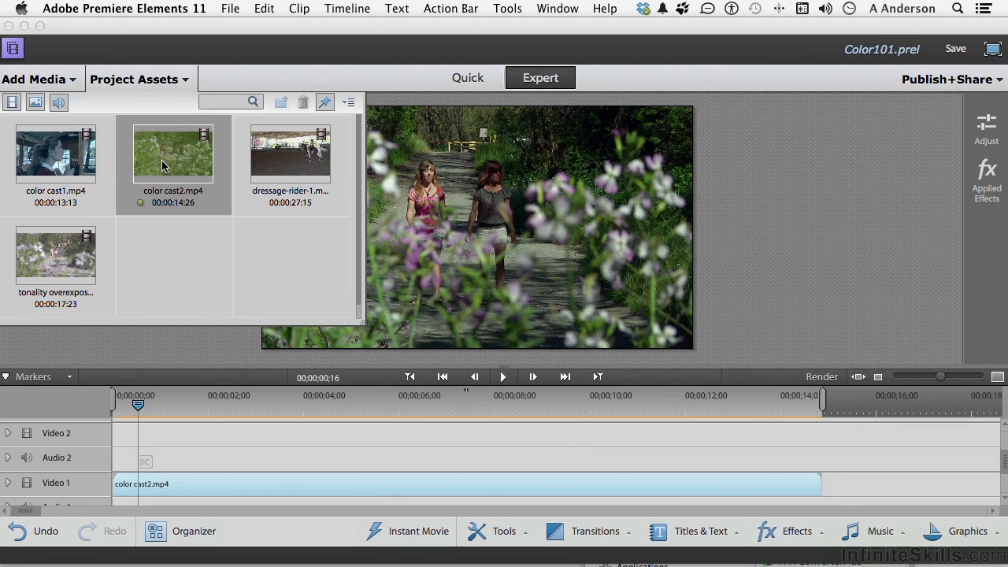
{"action": "mouse_move", "coordinate": [199, 271]}
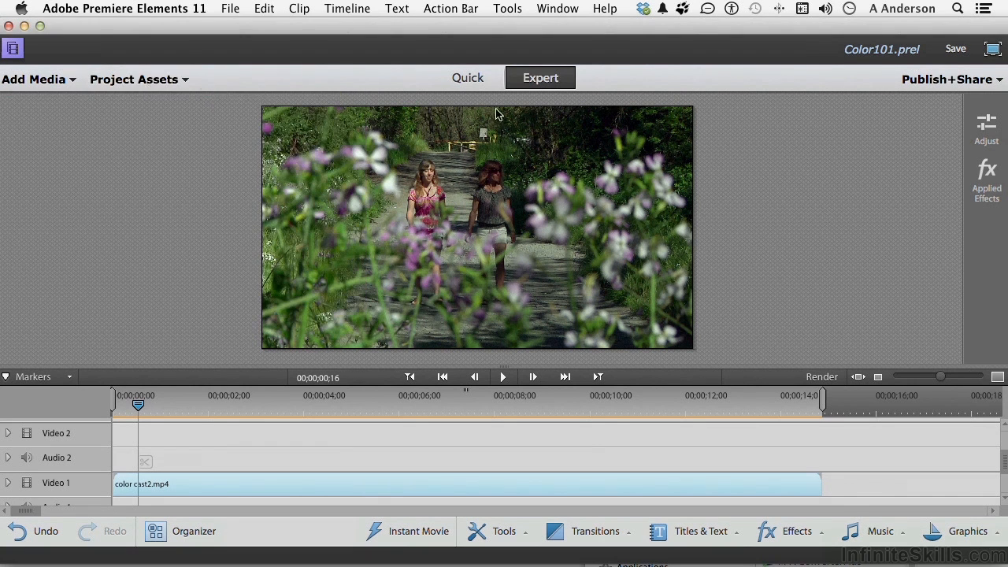
{"action": "left_click", "coordinate": [987, 123]}
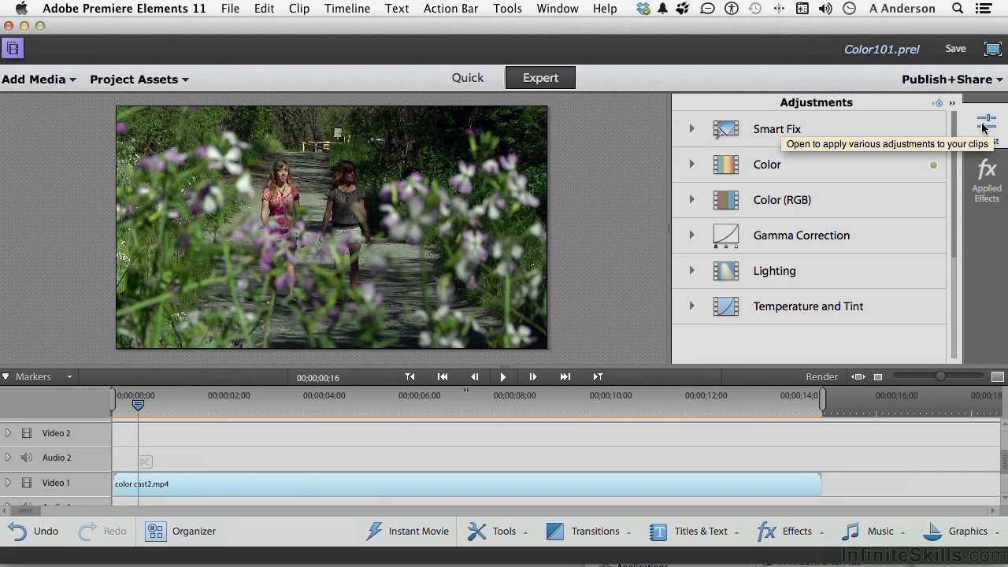
{"action": "mouse_move", "coordinate": [760, 170]}
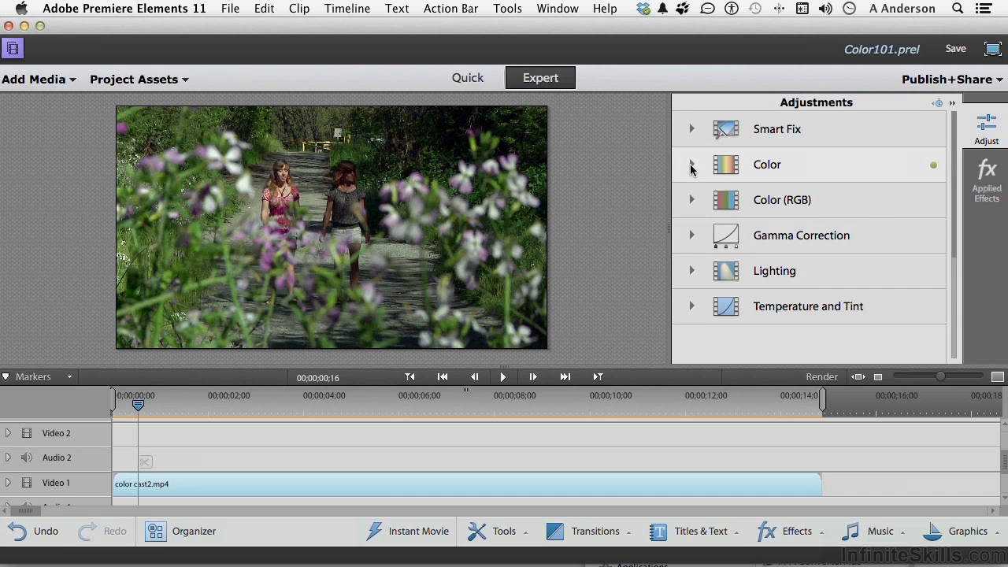
{"action": "left_click", "coordinate": [691, 166]}
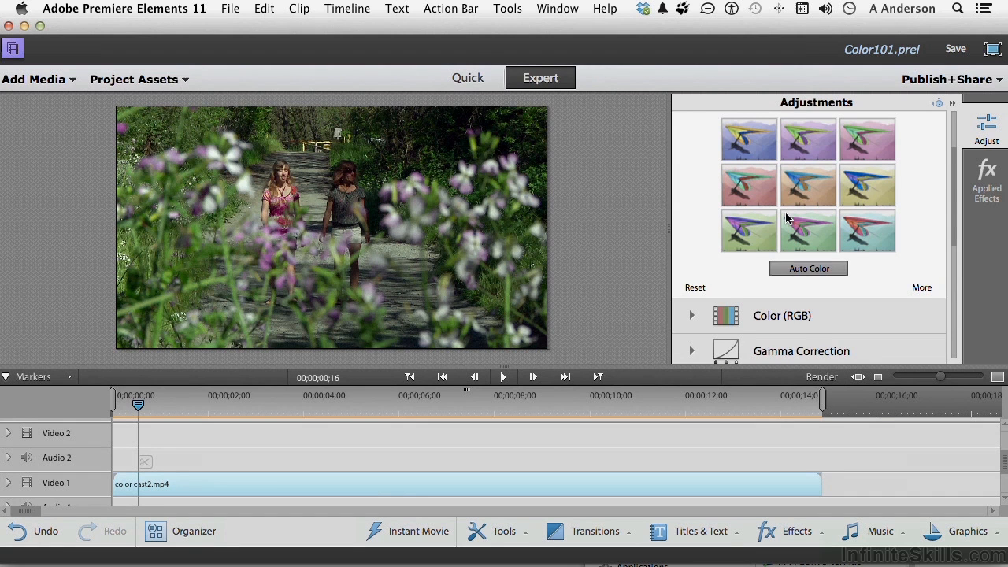
{"action": "left_click", "coordinate": [695, 287]}
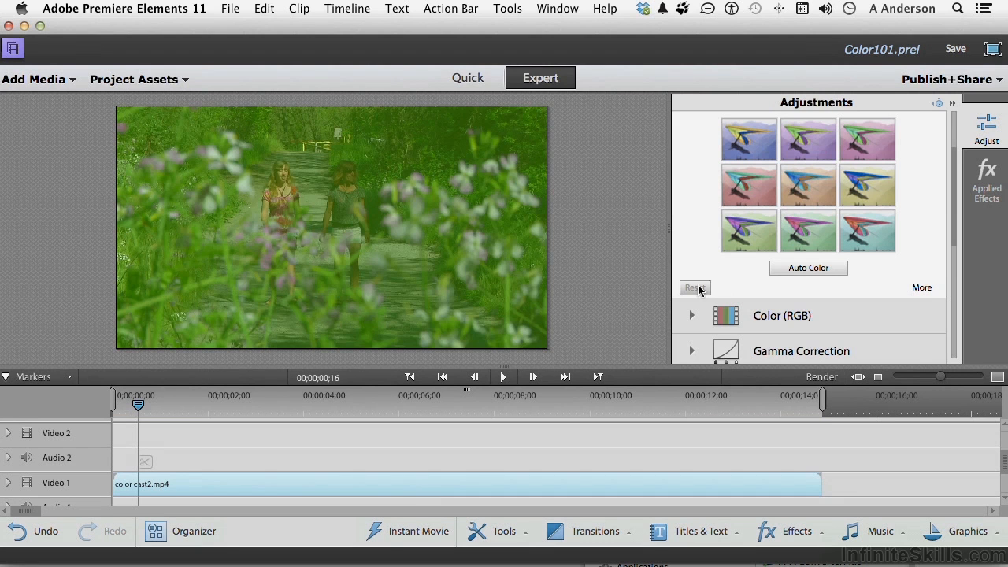
{"action": "left_click", "coordinate": [808, 268]}
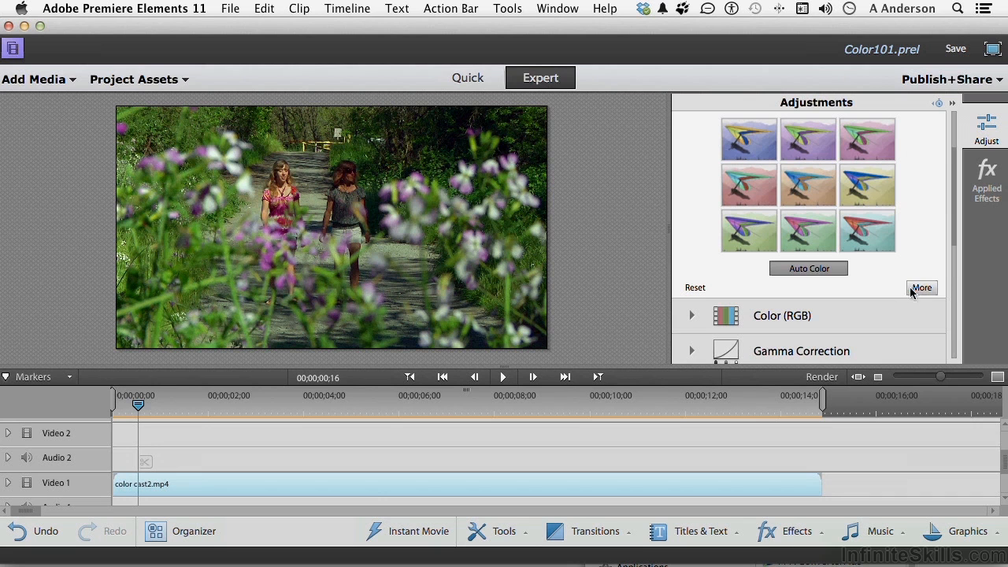
Shift the clip's Hue slider to about -281.1°, giving the footage a teal tint.
{"action": "left_click", "coordinate": [921, 287]}
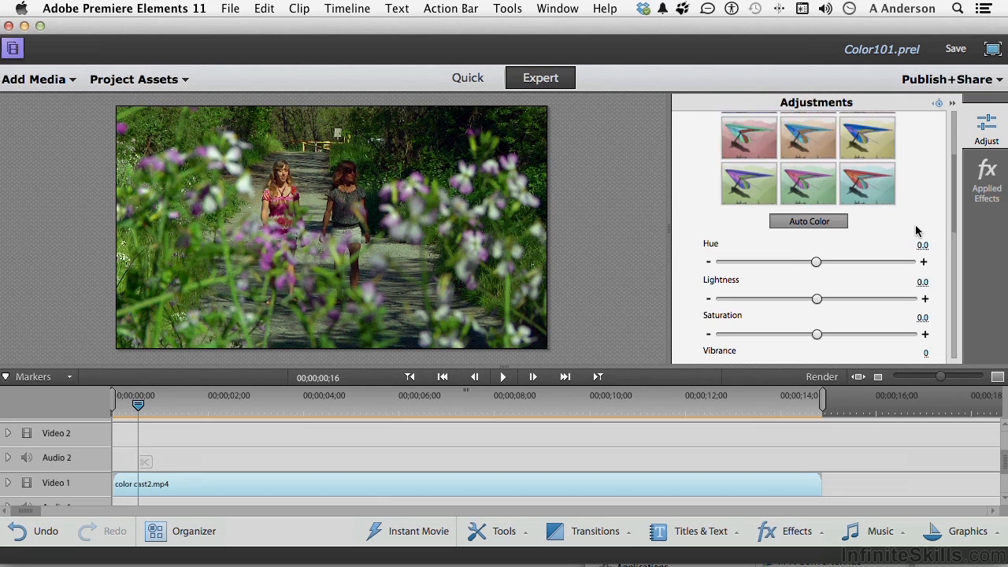
{"action": "scroll", "scroll_direction": "down", "scroll_amount": 3}
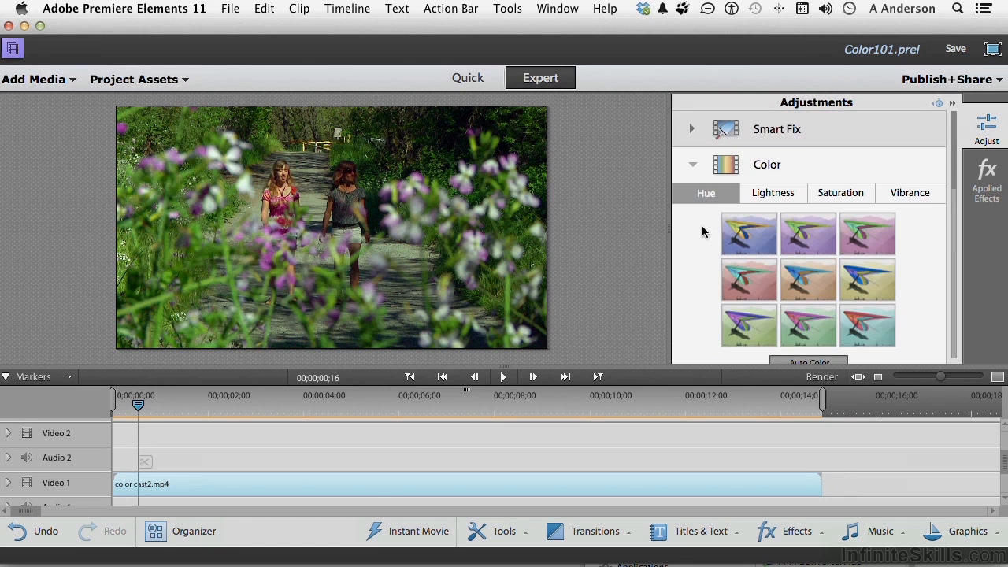
{"action": "mouse_move", "coordinate": [925, 287]}
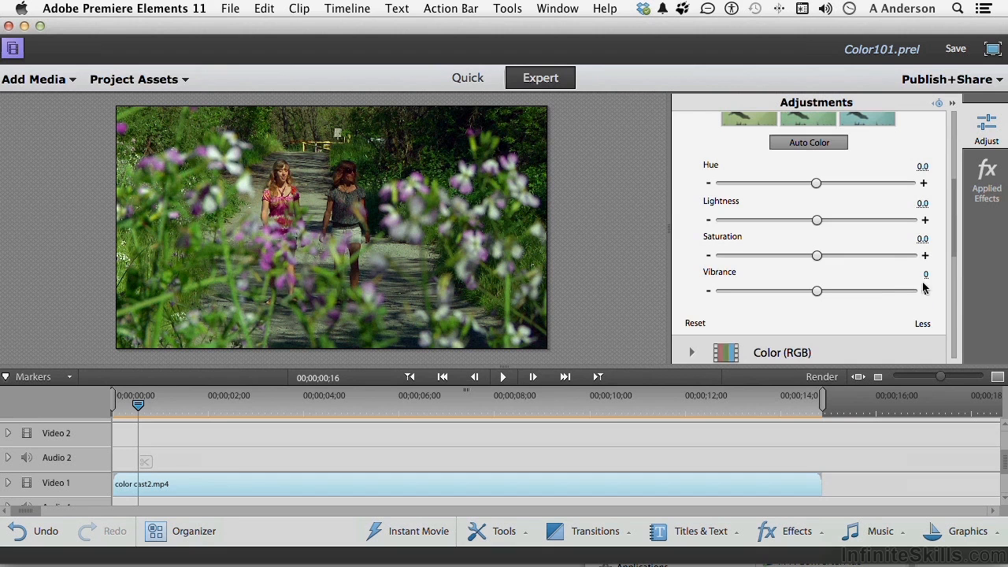
{"action": "mouse_move", "coordinate": [816, 186]}
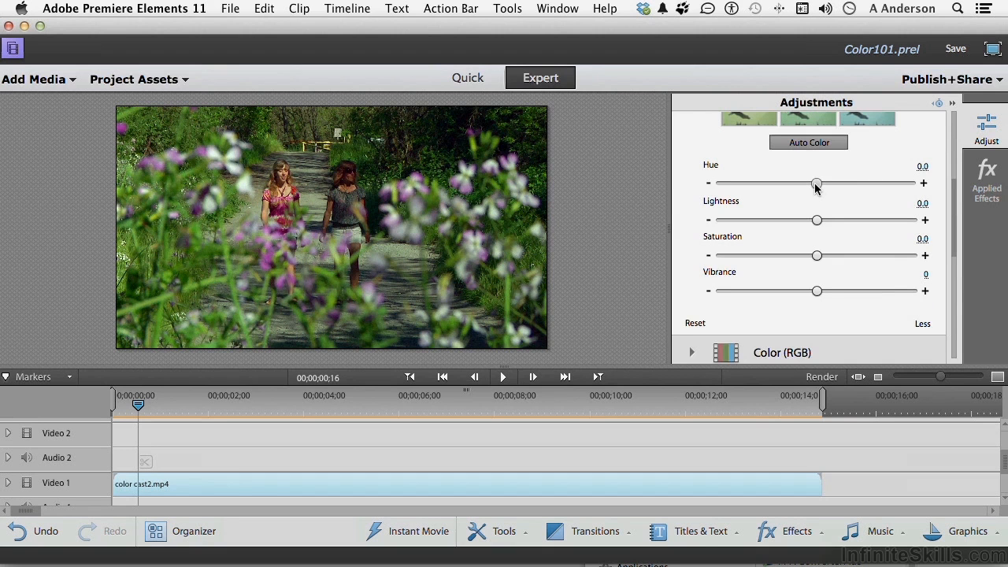
{"action": "left_click_drag", "start_coordinate": [817, 183], "coordinate": [789, 183]}
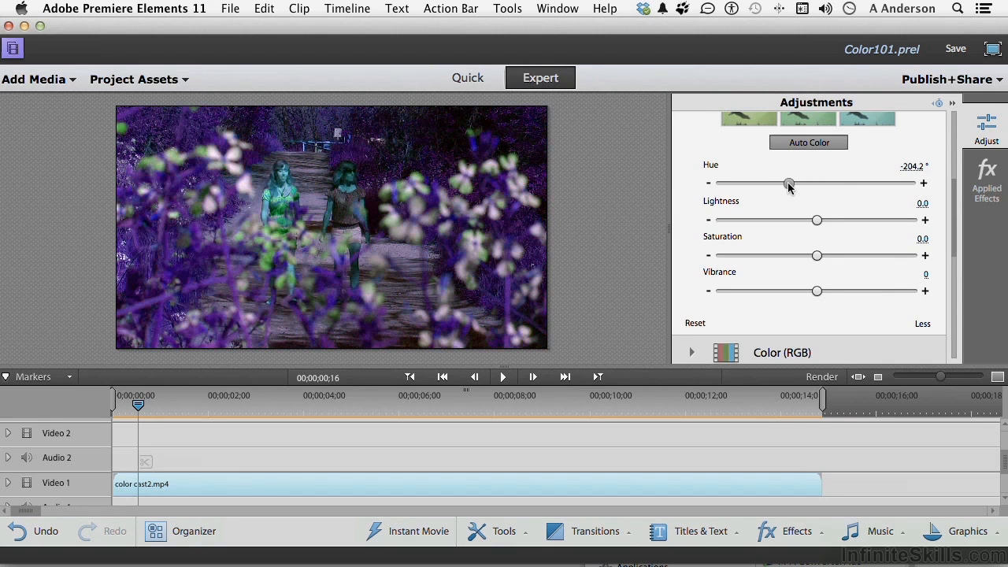
{"action": "left_click_drag", "start_coordinate": [789, 182], "coordinate": [768, 182]}
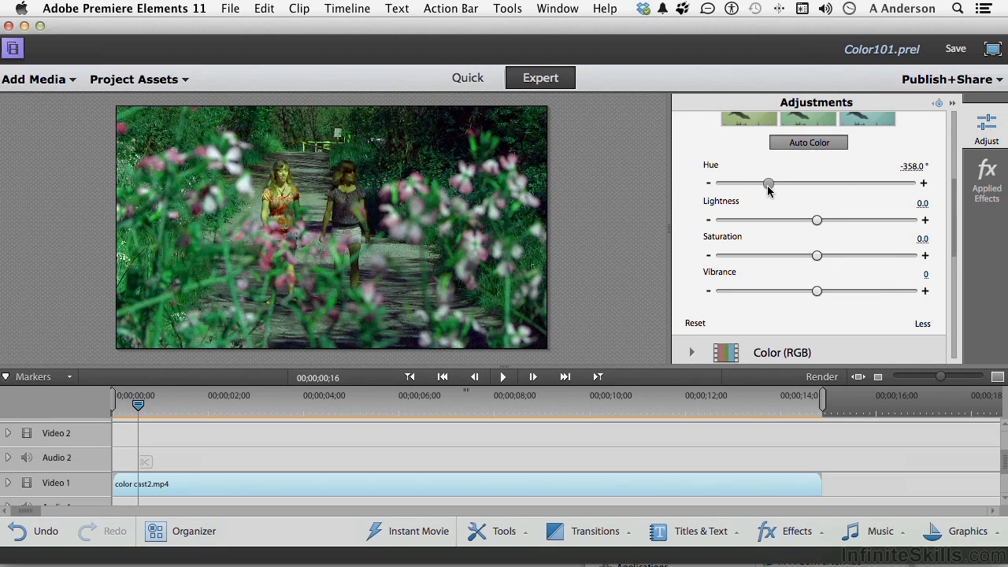
{"action": "left_click_drag", "start_coordinate": [769, 182], "coordinate": [747, 182]}
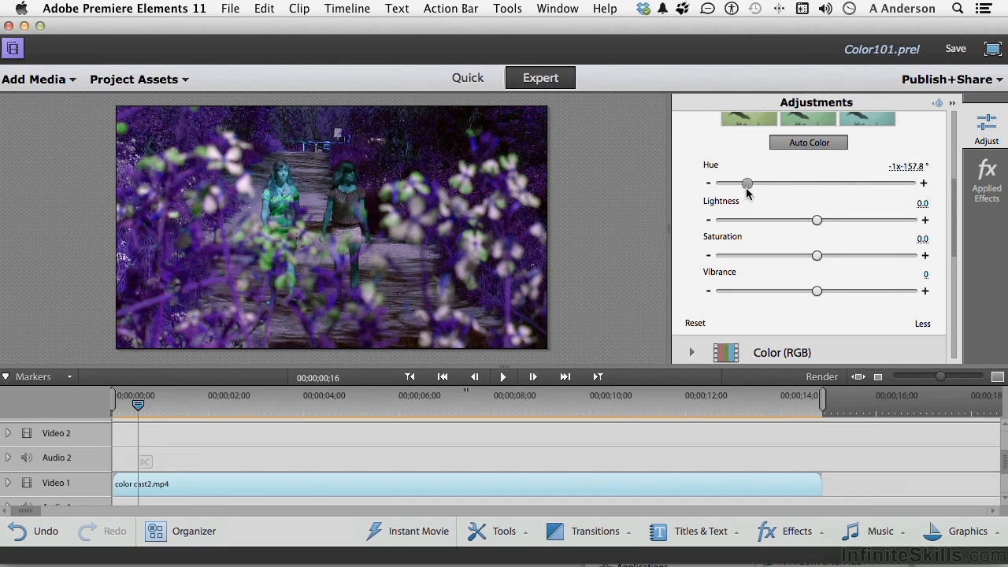
{"action": "left_click_drag", "start_coordinate": [747, 183], "coordinate": [762, 183]}
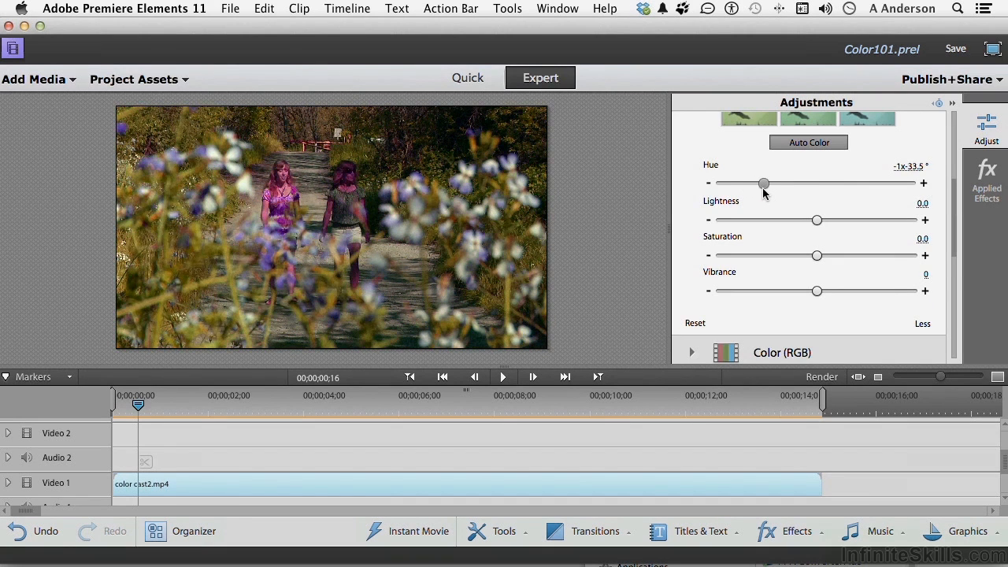
{"action": "left_click_drag", "start_coordinate": [763, 183], "coordinate": [778, 183]}
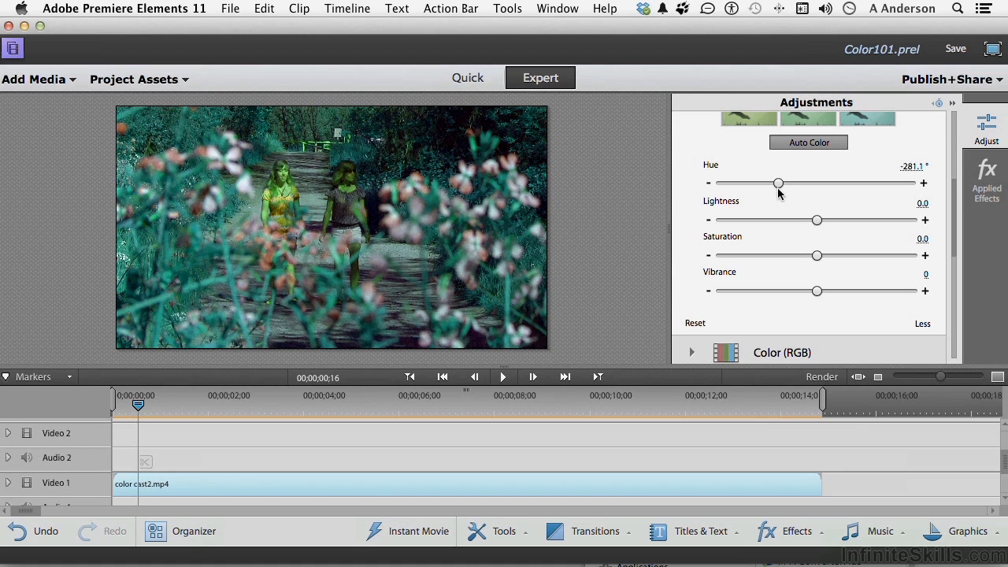
{"action": "mouse_move", "coordinate": [778, 183]}
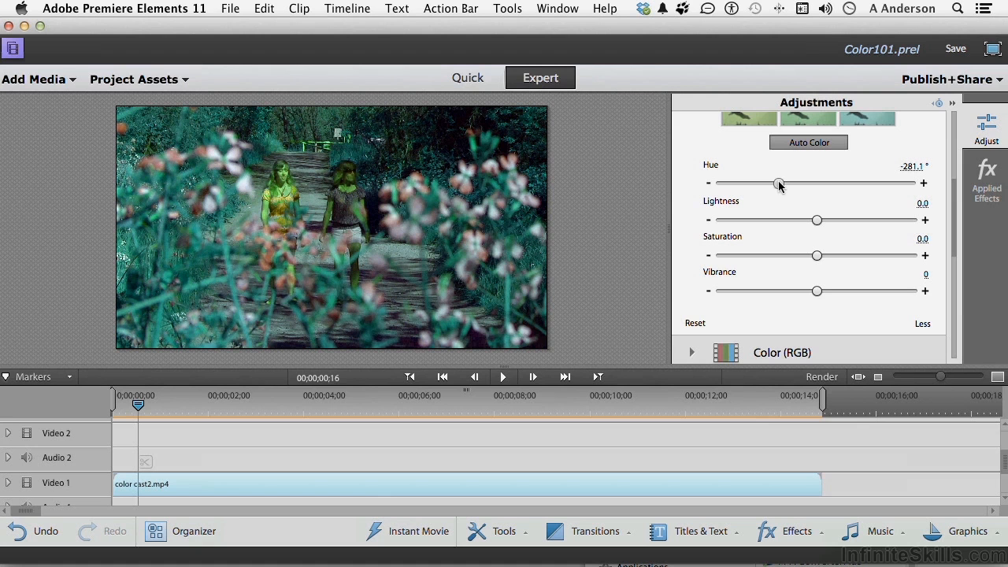
{"action": "left_click_drag", "start_coordinate": [778, 183], "coordinate": [784, 182]}
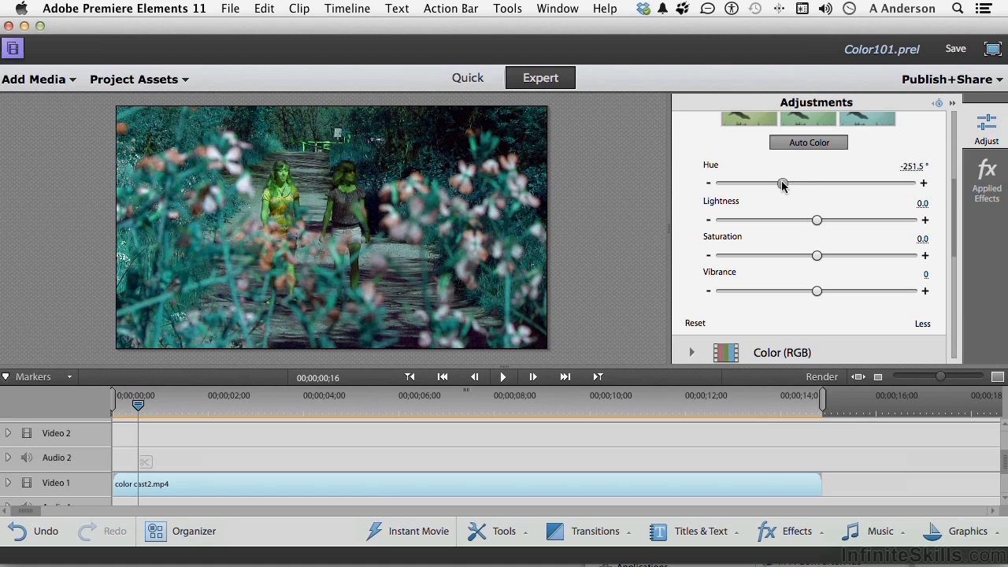
{"action": "left_click_drag", "start_coordinate": [783, 183], "coordinate": [794, 183]}
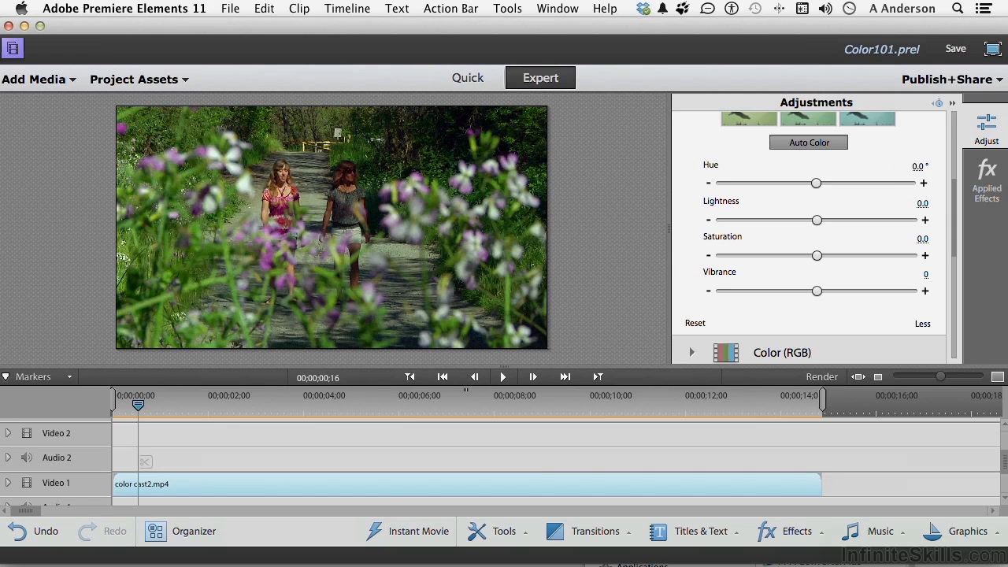
{"action": "mouse_move", "coordinate": [823, 226]}
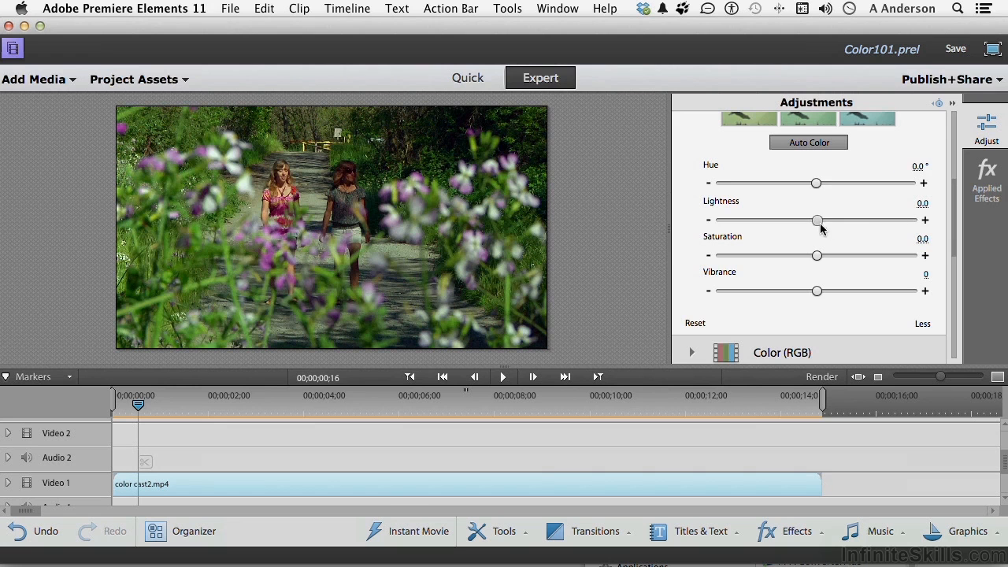
{"action": "left_click_drag", "start_coordinate": [816, 221], "coordinate": [827, 221]}
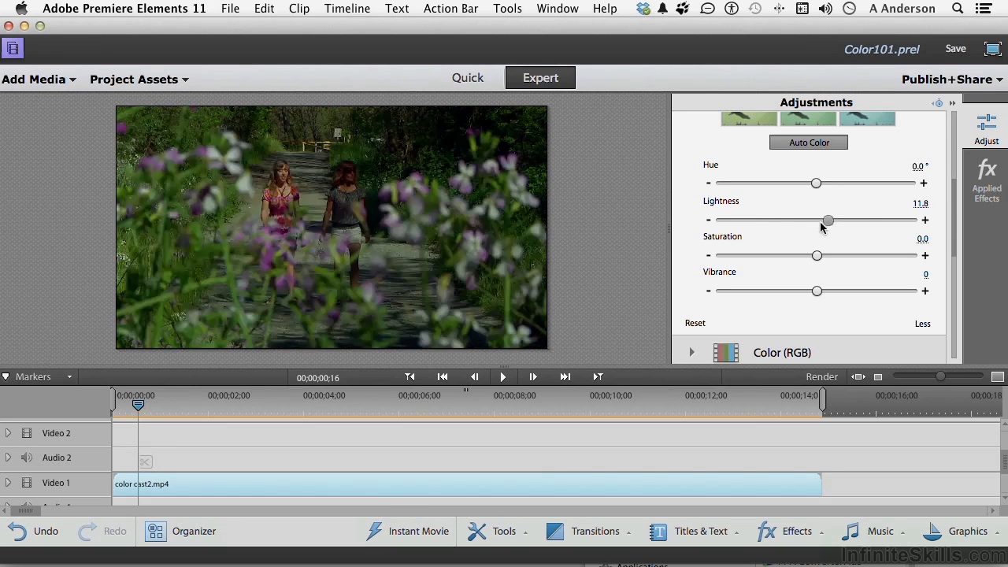
{"action": "left_click_drag", "start_coordinate": [827, 221], "coordinate": [832, 220]}
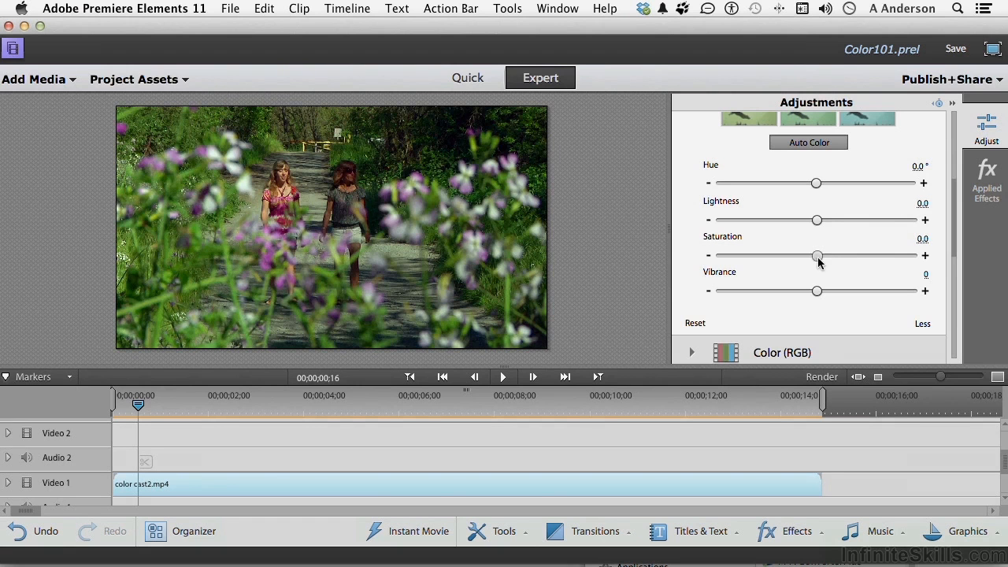
{"action": "left_click_drag", "start_coordinate": [816, 255], "coordinate": [914, 256]}
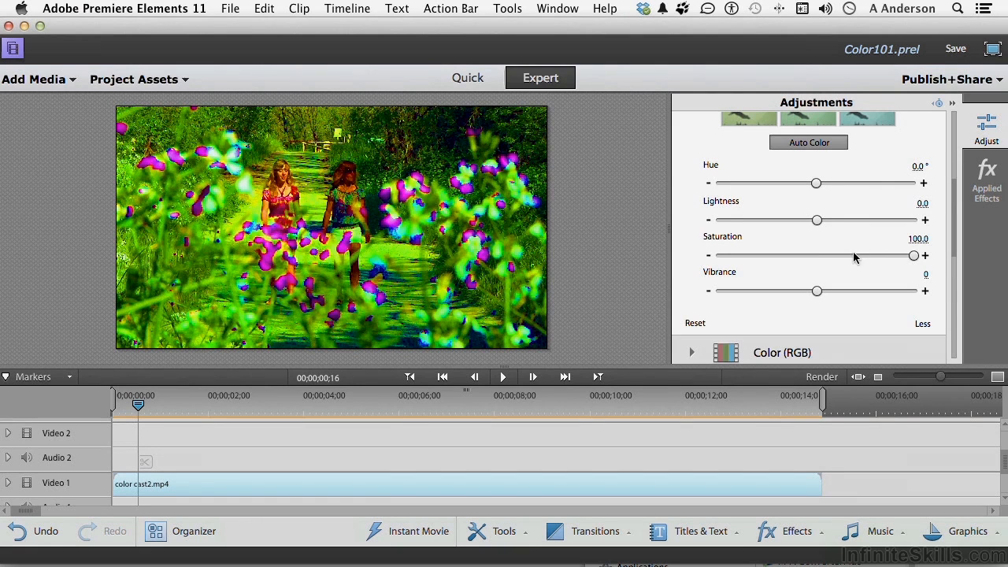
{"action": "left_click_drag", "start_coordinate": [913, 256], "coordinate": [719, 255]}
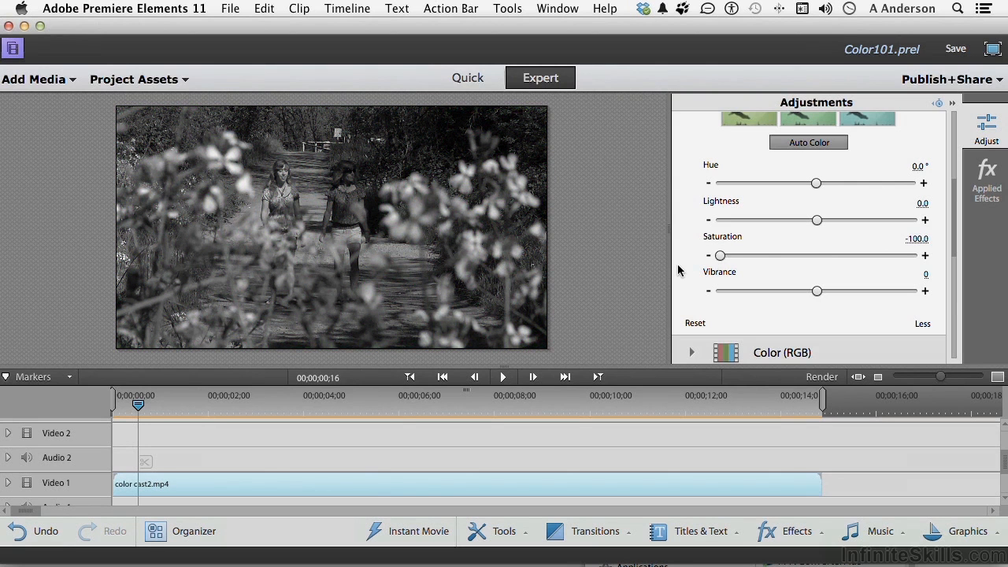
{"action": "double_click", "coordinate": [917, 238]}
{"action": "type", "text": "0"}
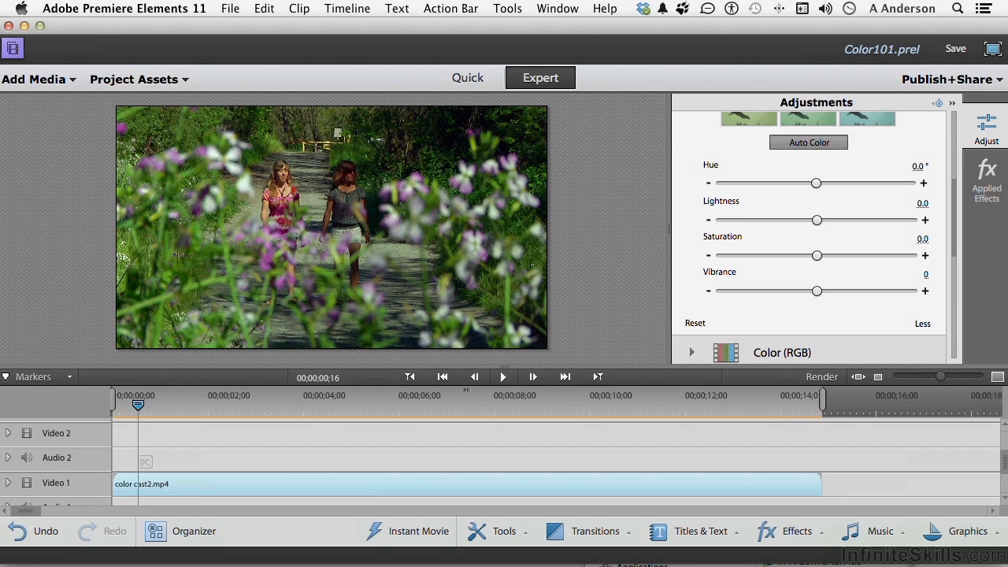
{"action": "mouse_move", "coordinate": [842, 296]}
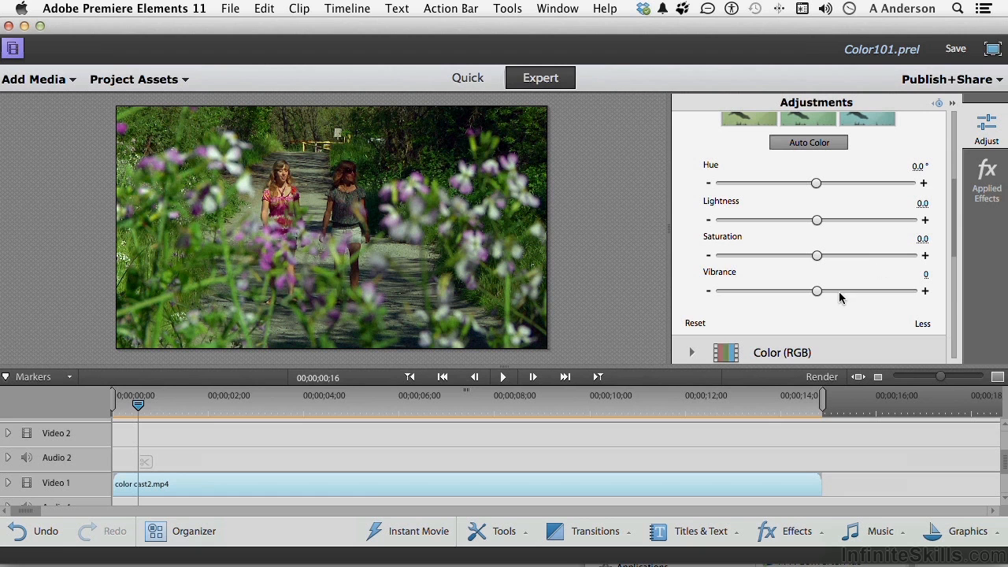
{"action": "mouse_move", "coordinate": [841, 182]}
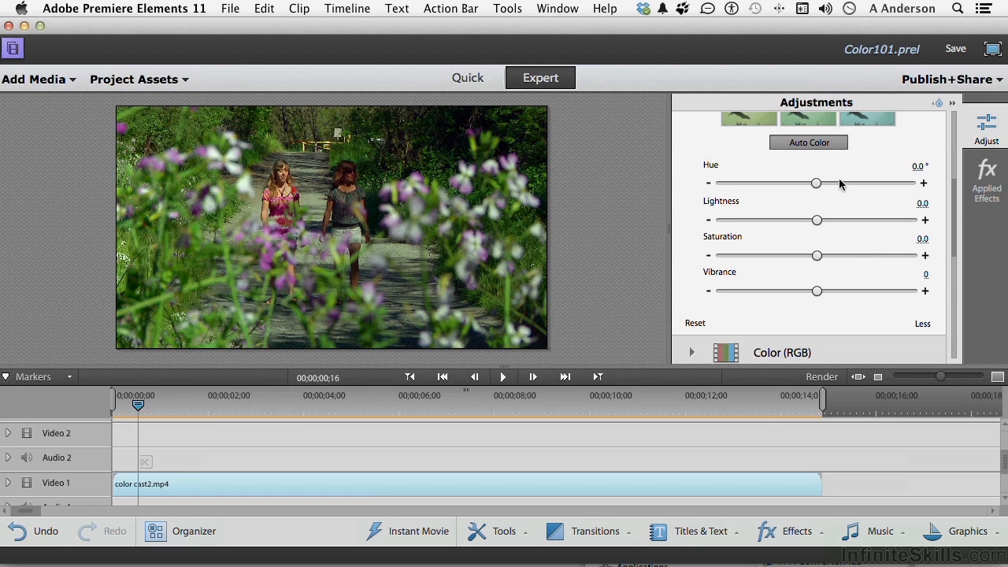
{"action": "mouse_move", "coordinate": [870, 307]}
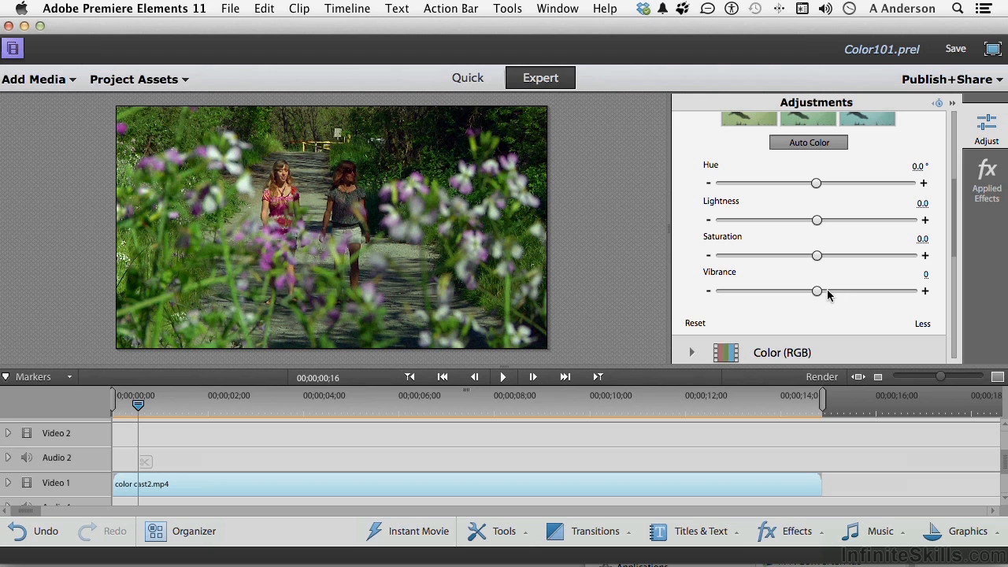
Lower the clip's Vibrance to -68 and play back to review the muted colors.
{"action": "left_click_drag", "start_coordinate": [817, 290], "coordinate": [779, 290]}
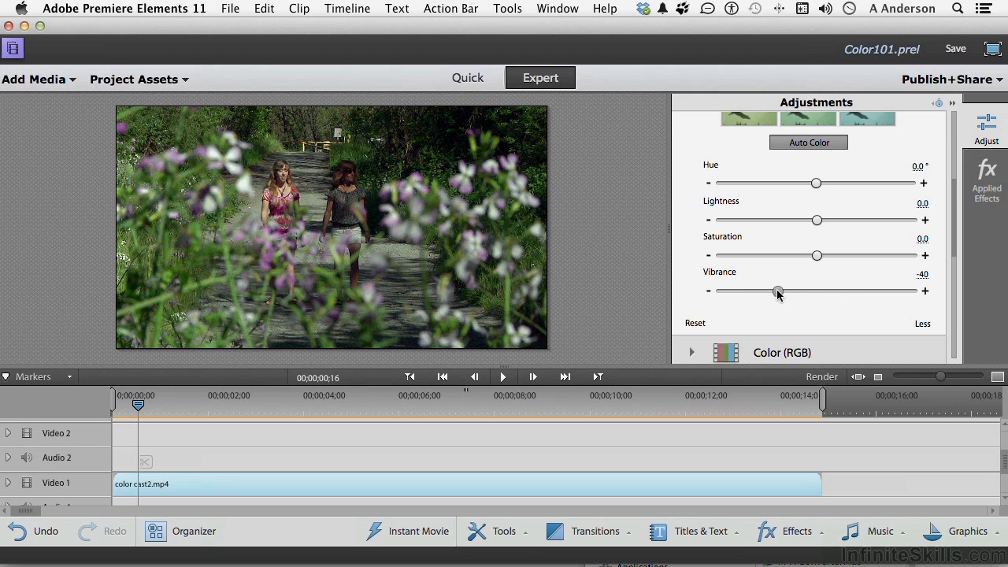
{"action": "left_click_drag", "start_coordinate": [778, 292], "coordinate": [749, 292]}
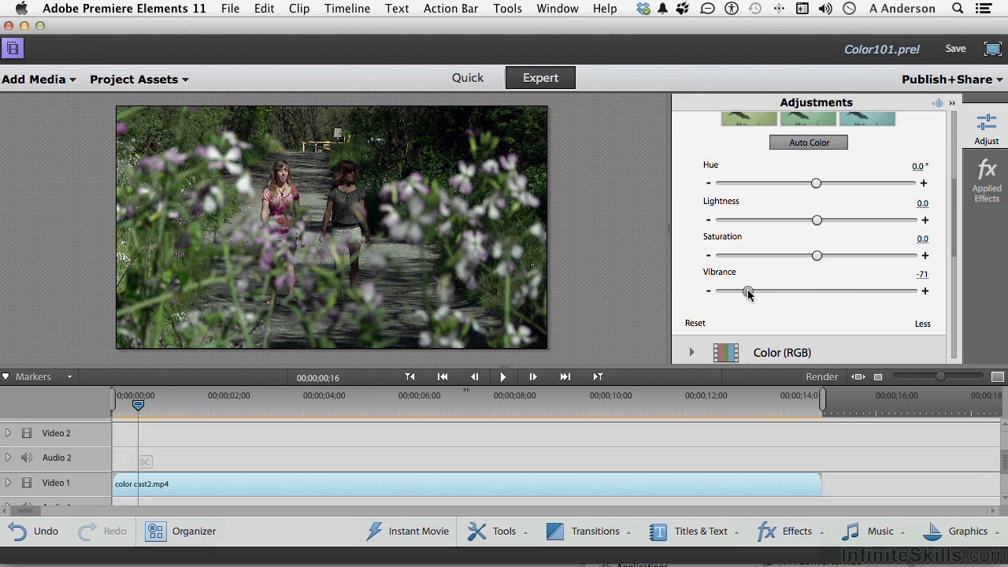
{"action": "left_click_drag", "start_coordinate": [747, 292], "coordinate": [750, 291]}
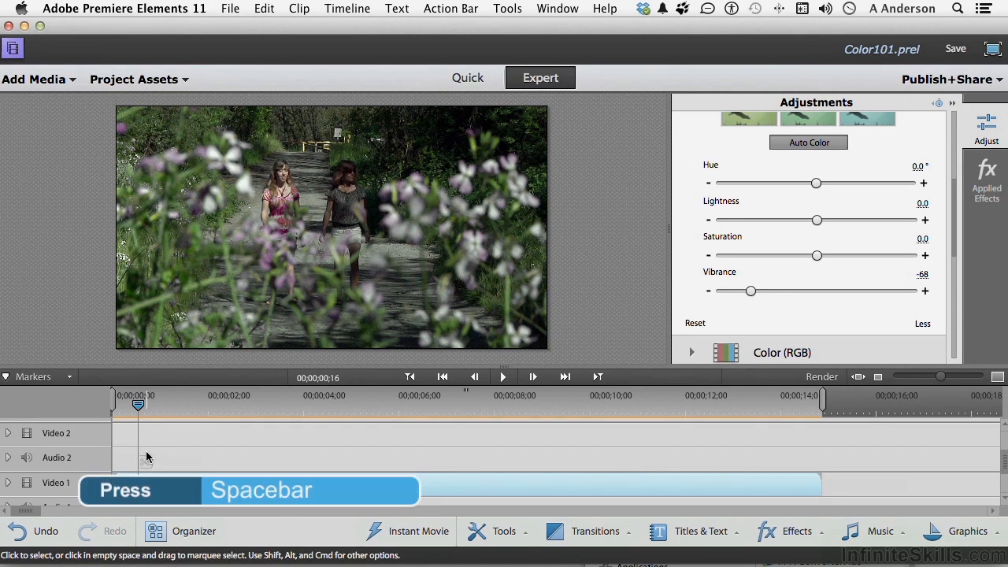
{"action": "key", "text": "space"}
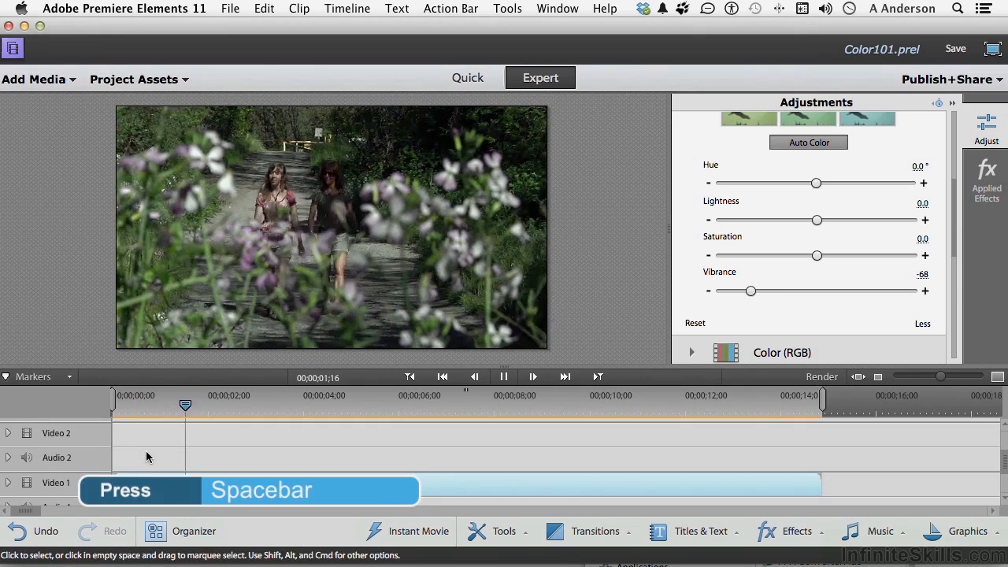
{"action": "key", "text": "space"}
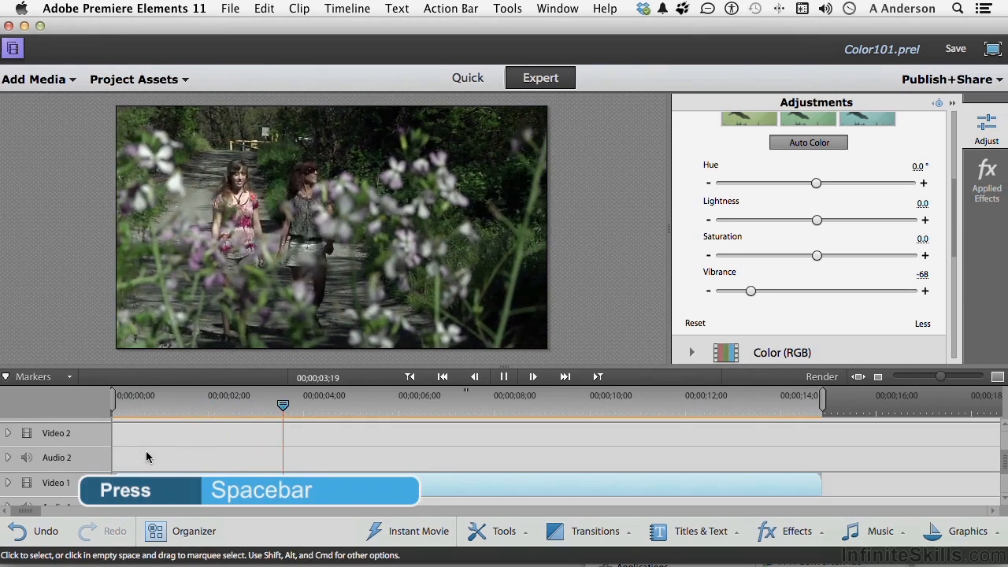
{"action": "key", "text": "space"}
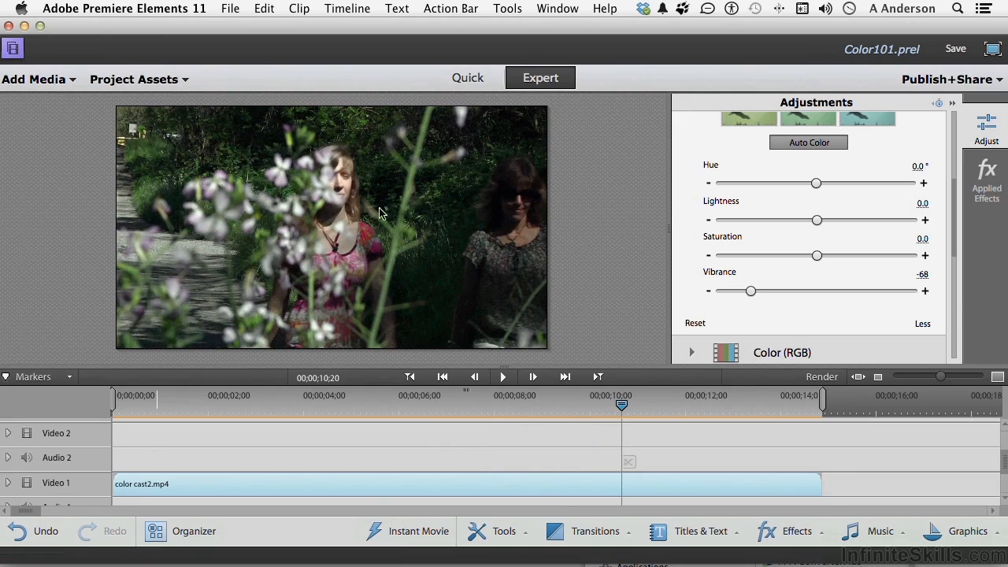
{"action": "mouse_move", "coordinate": [438, 245]}
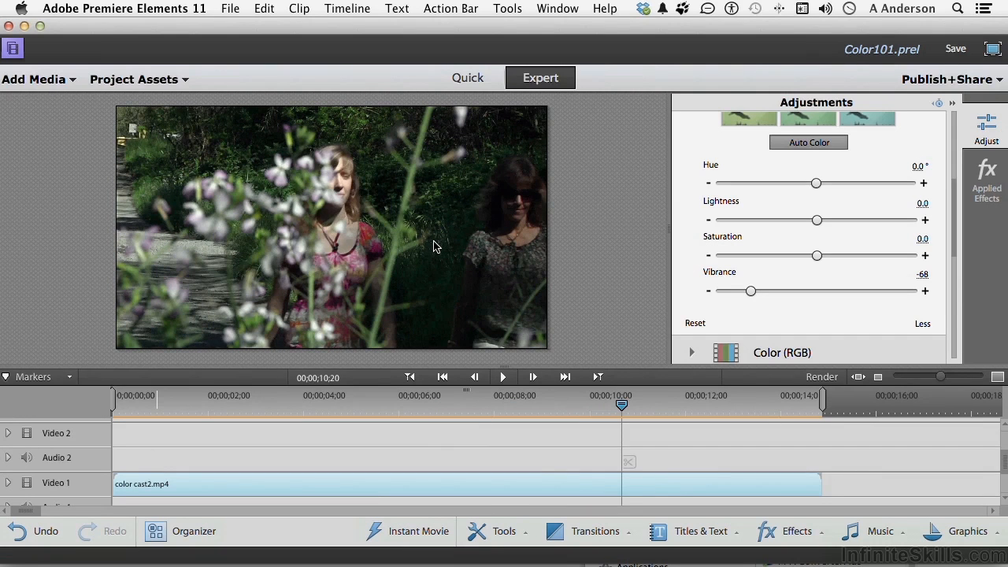
{"action": "mouse_move", "coordinate": [987, 120]}
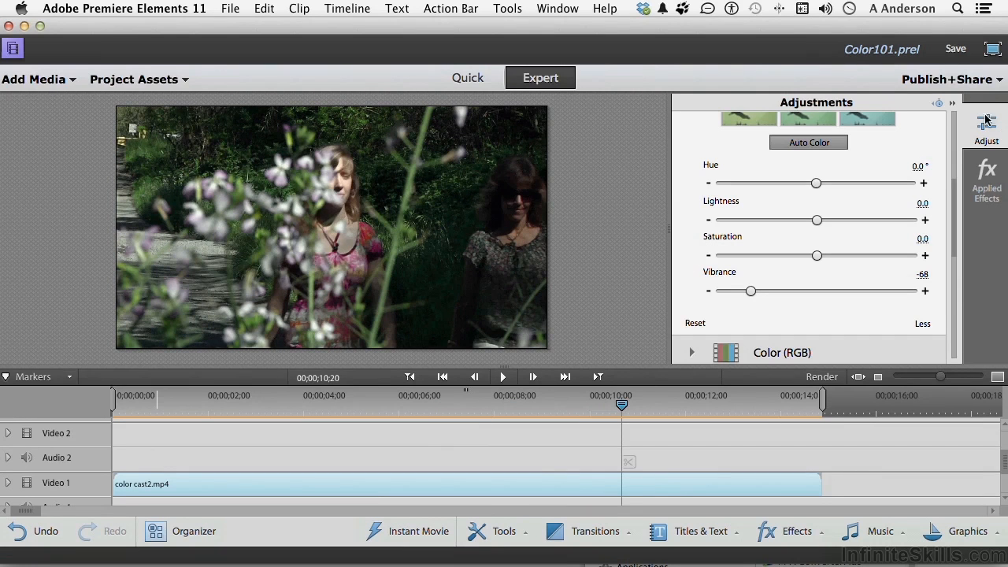
Show the Effects library's Advanced Adjustments category to reach the Shadow/Highlight effect.
{"action": "left_click", "coordinate": [986, 126]}
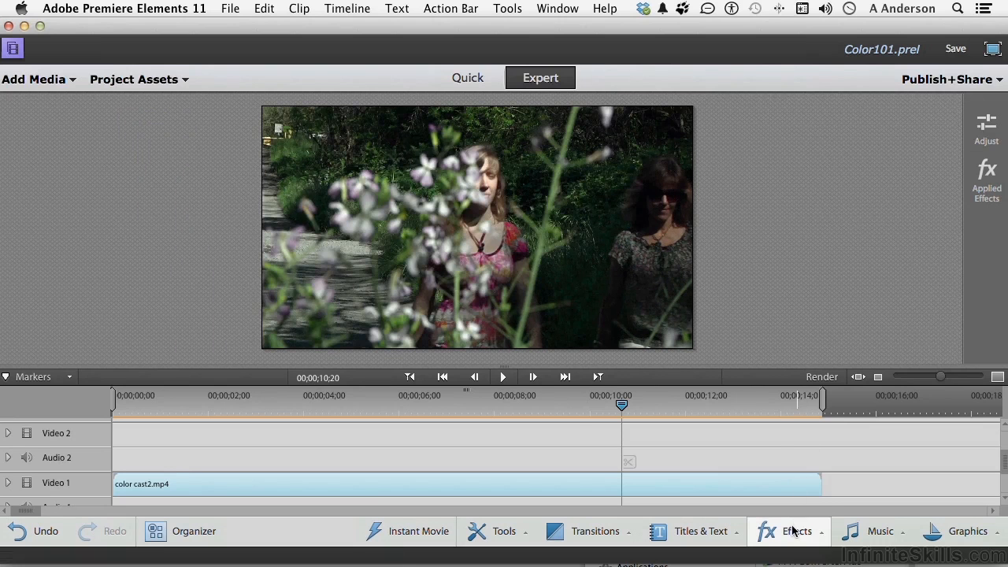
{"action": "left_click", "coordinate": [798, 531]}
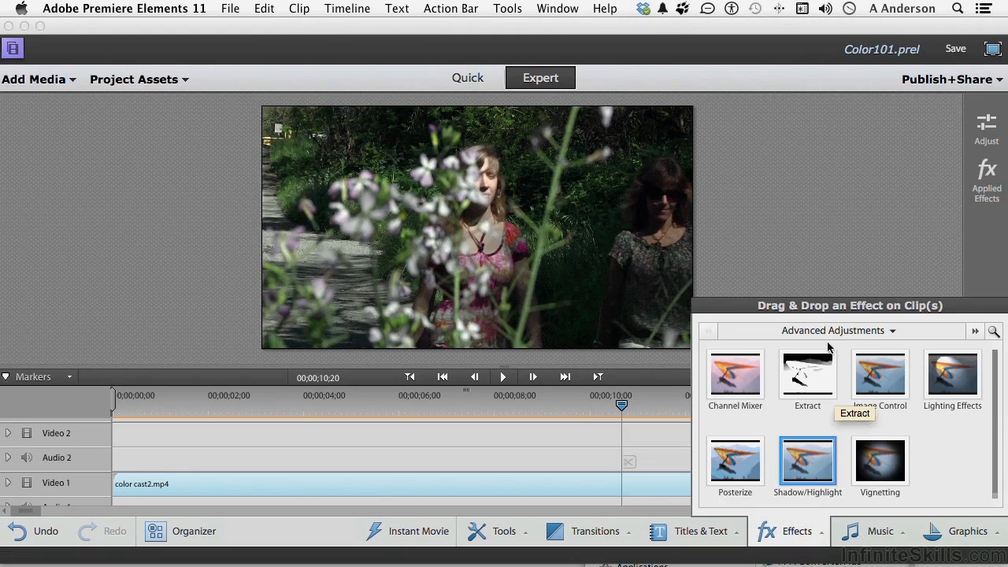
{"action": "mouse_move", "coordinate": [850, 331]}
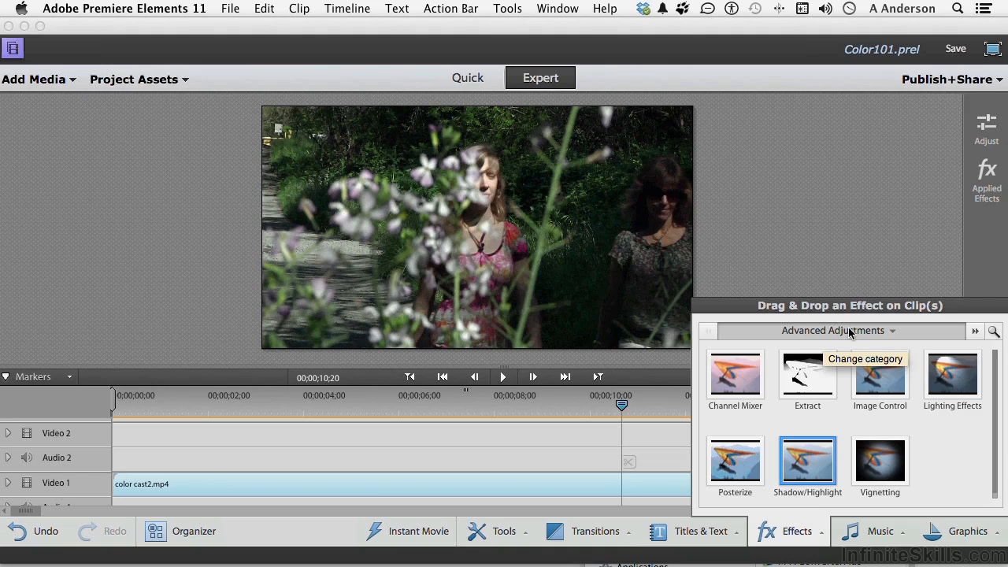
{"action": "left_click", "coordinate": [832, 330]}
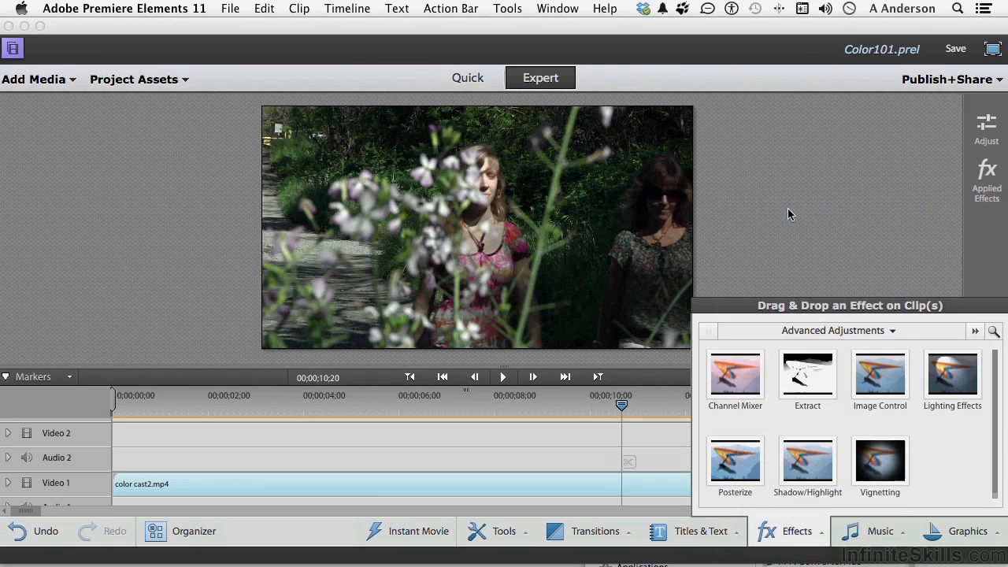
{"action": "mouse_move", "coordinate": [807, 460]}
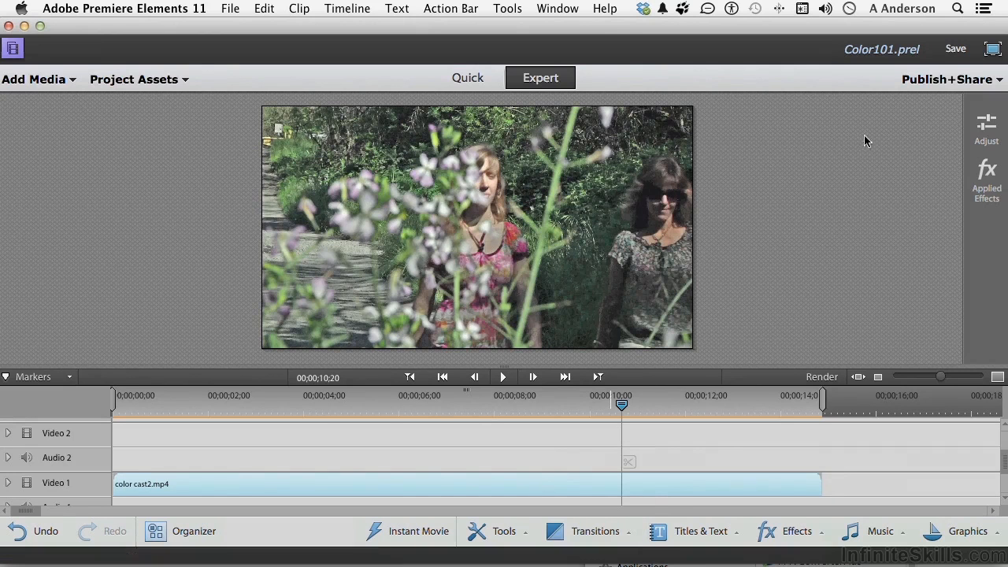
In Applied Effects, turn off Shadow/Highlight Auto Amounts and lower Shadow Amount to 0.
{"action": "left_click", "coordinate": [986, 127]}
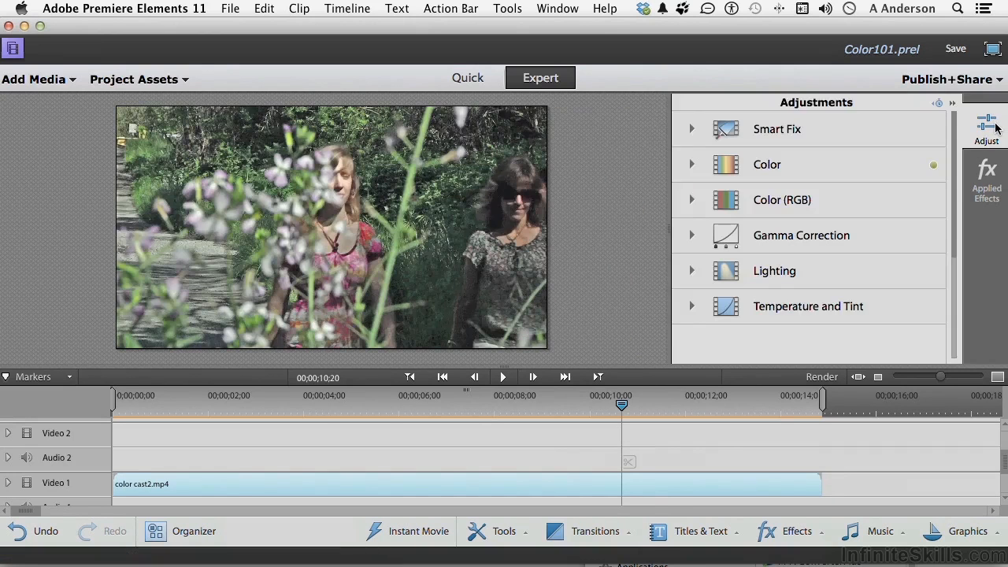
{"action": "left_click", "coordinate": [987, 180]}
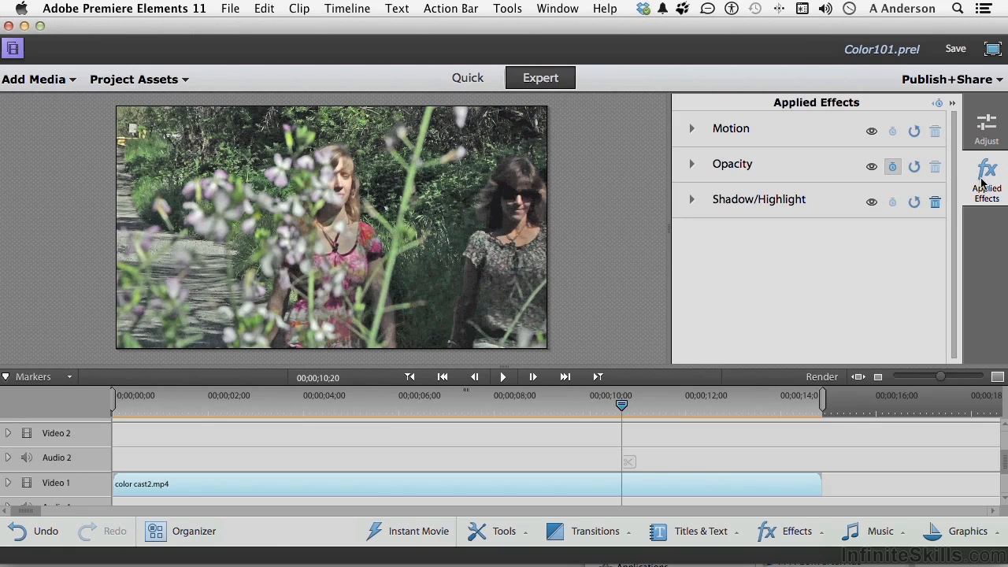
{"action": "mouse_move", "coordinate": [754, 309]}
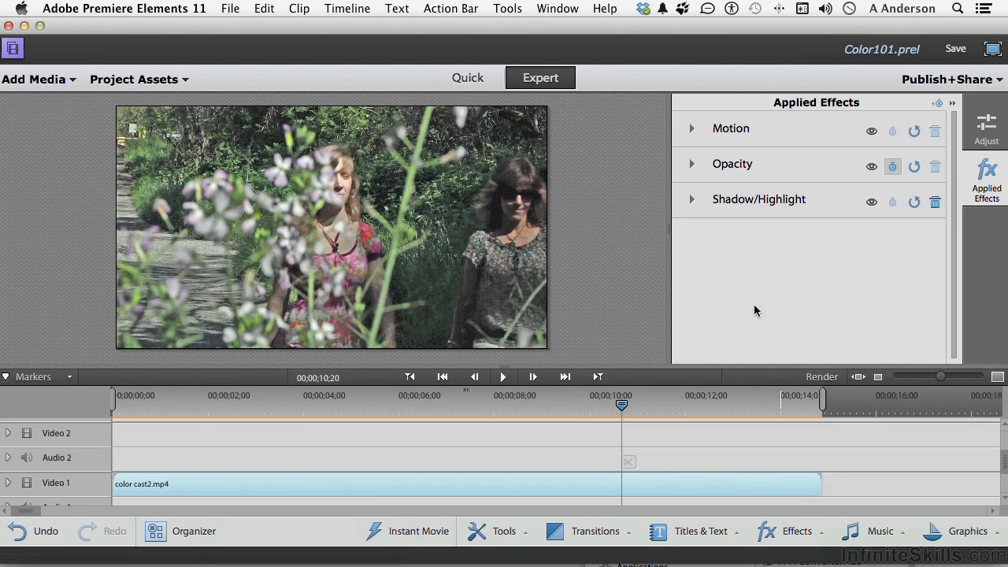
{"action": "left_click", "coordinate": [692, 199]}
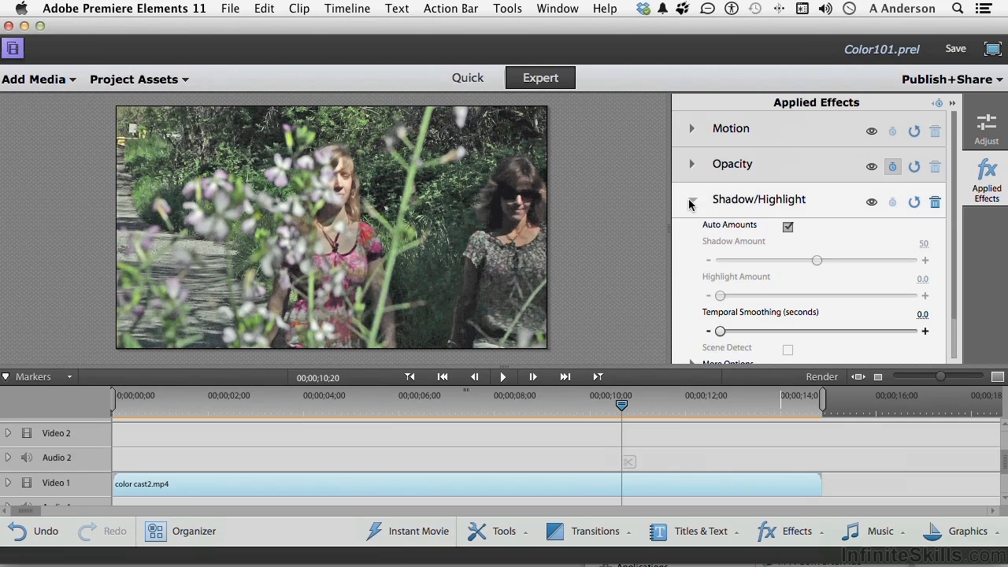
{"action": "mouse_move", "coordinate": [772, 233]}
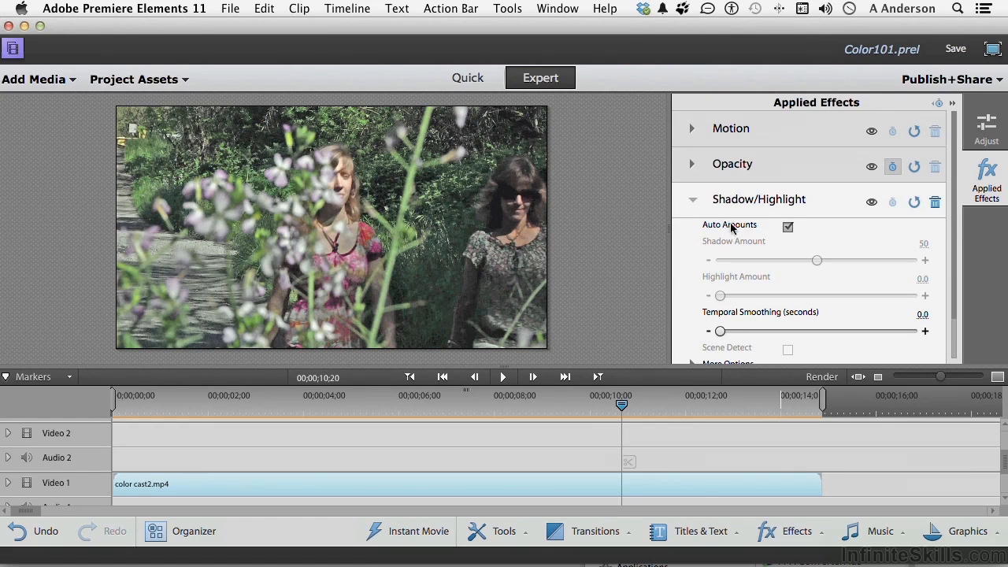
{"action": "left_click", "coordinate": [788, 227]}
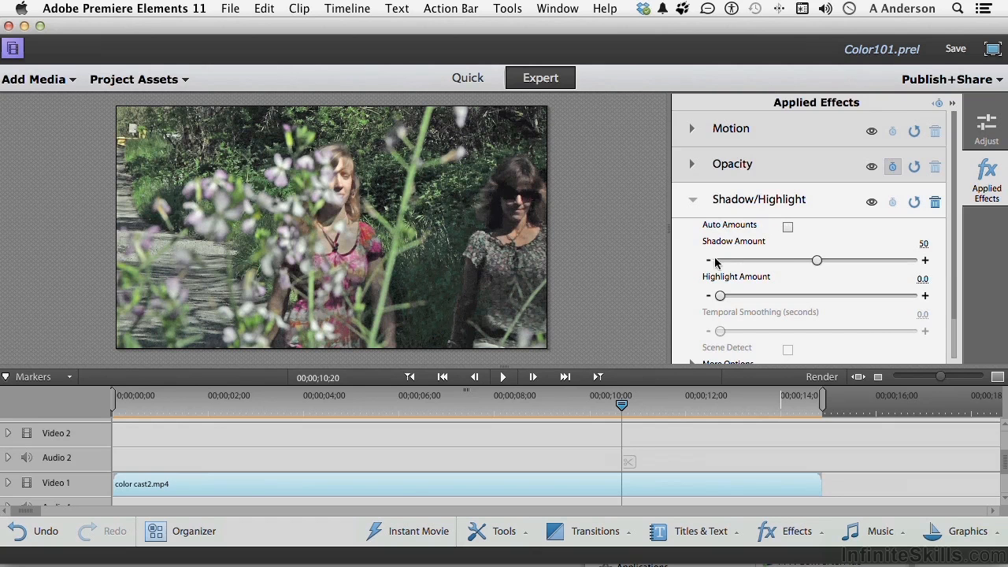
{"action": "left_click_drag", "start_coordinate": [816, 260], "coordinate": [719, 260]}
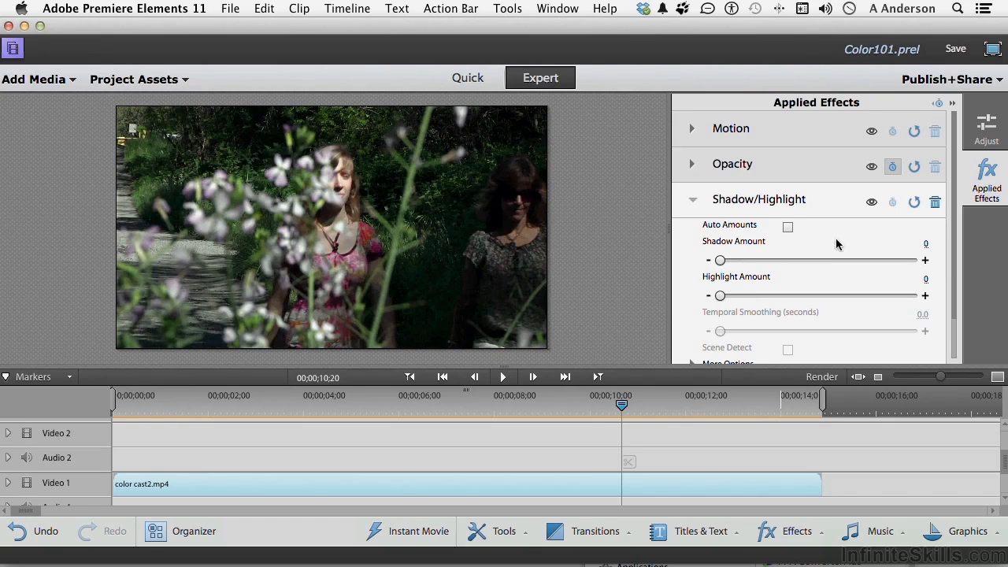
Raise Shadow Amount to 18, toggle the effect off for comparison, and close Applied Effects.
{"action": "left_click", "coordinate": [873, 202]}
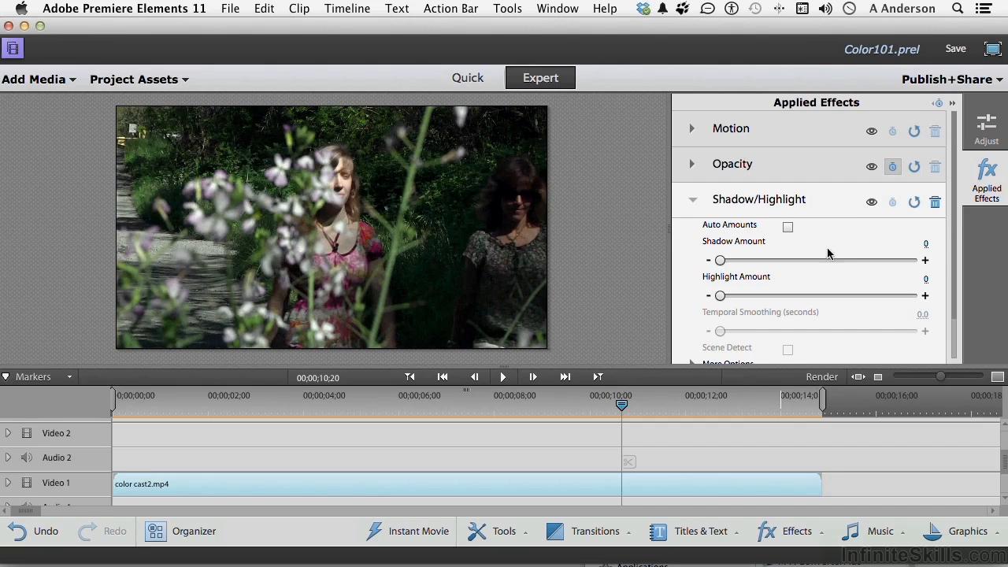
{"action": "mouse_move", "coordinate": [249, 224]}
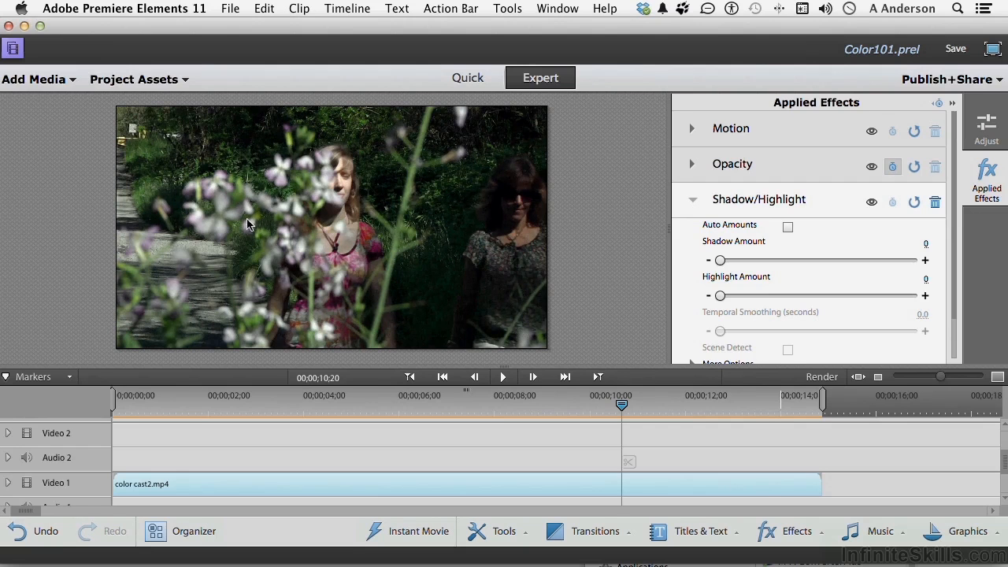
{"action": "mouse_move", "coordinate": [492, 153]}
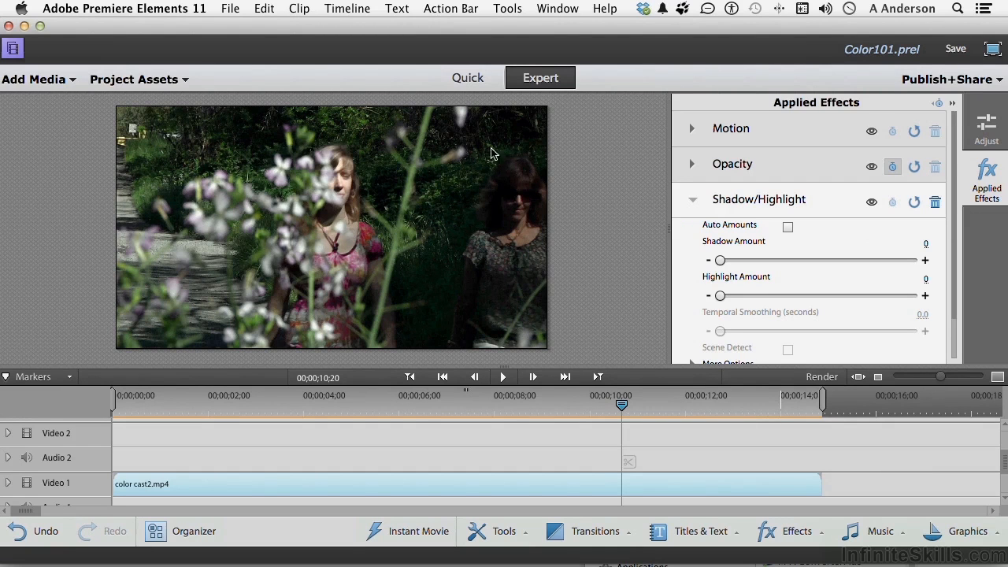
{"action": "mouse_move", "coordinate": [637, 280]}
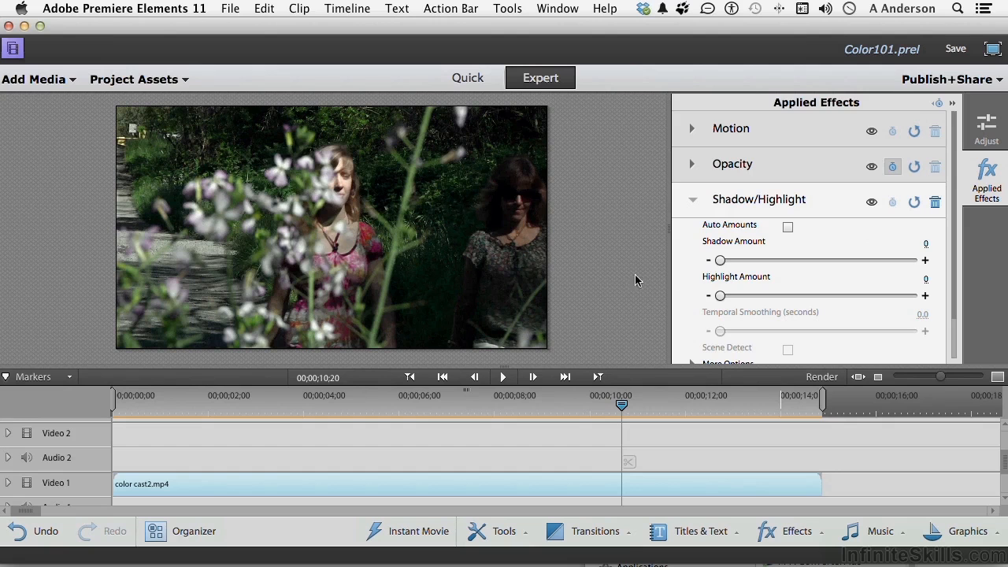
{"action": "left_click_drag", "start_coordinate": [718, 260], "coordinate": [722, 262]}
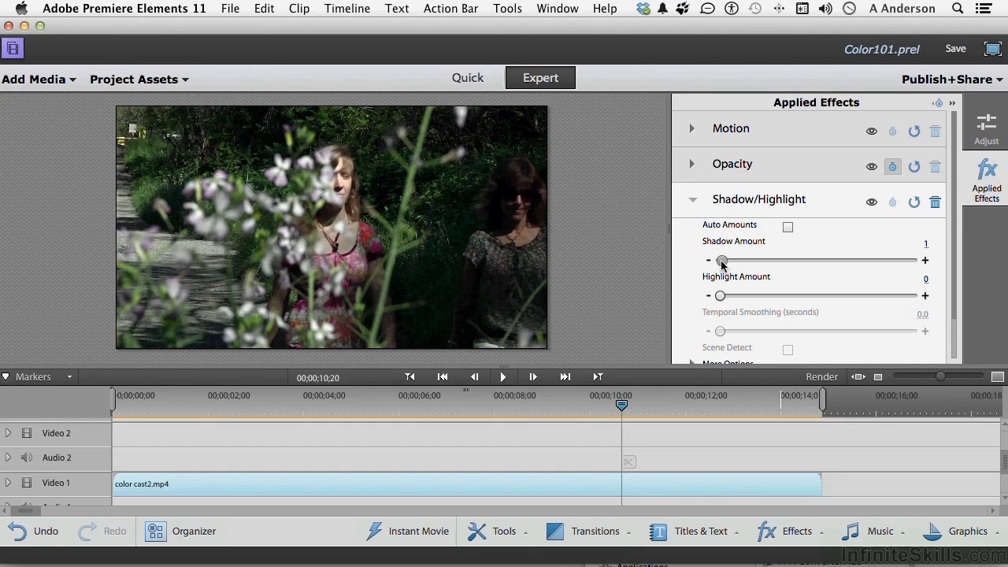
{"action": "left_click_drag", "start_coordinate": [721, 261], "coordinate": [737, 262]}
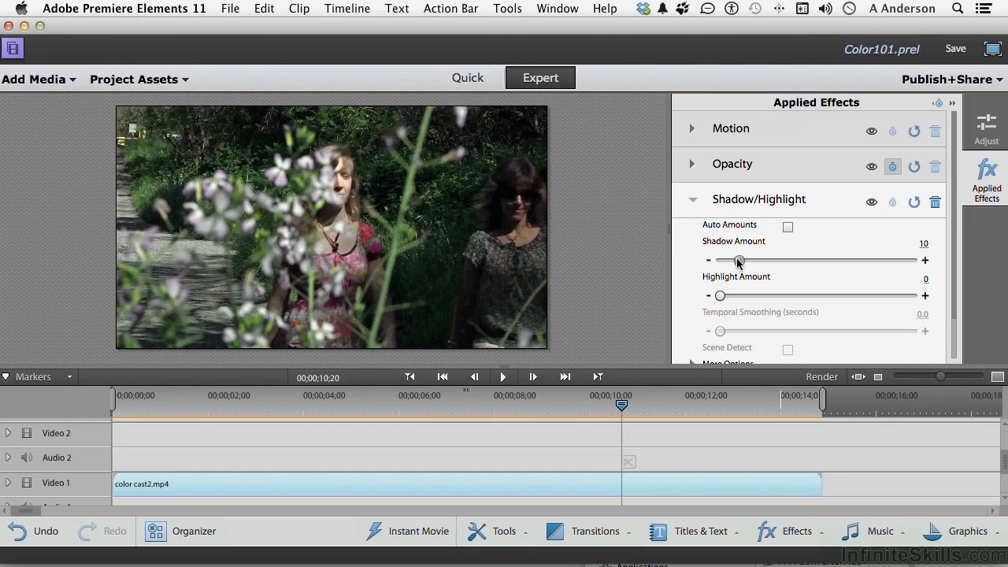
{"action": "left_click_drag", "start_coordinate": [737, 262], "coordinate": [747, 261]}
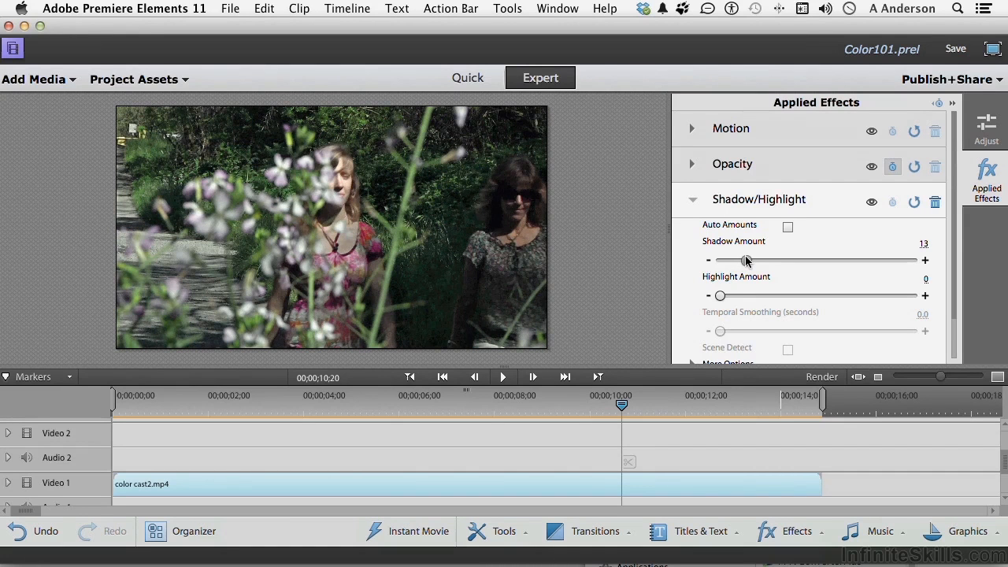
{"action": "left_click_drag", "start_coordinate": [740, 260], "coordinate": [755, 260]}
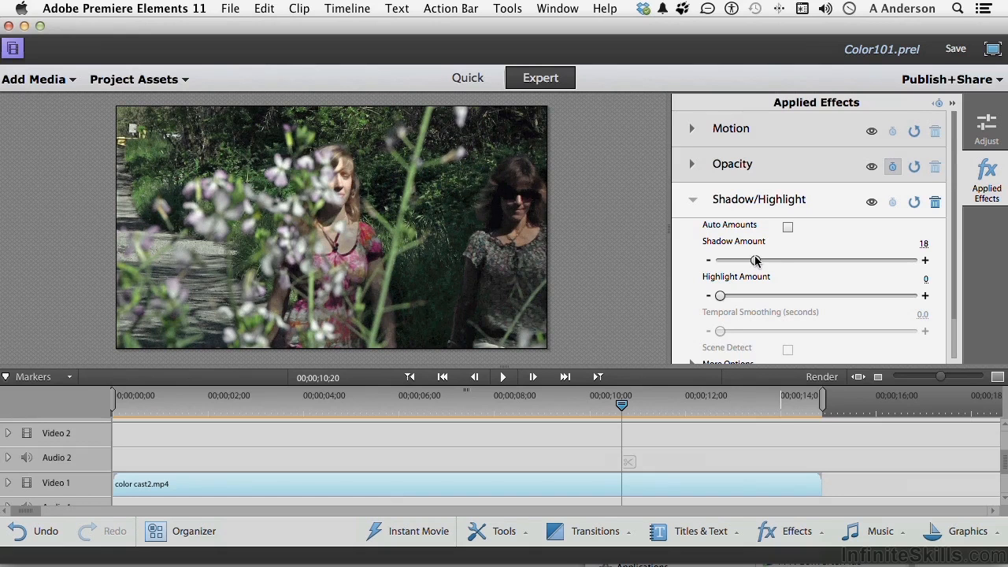
{"action": "left_click", "coordinate": [871, 202]}
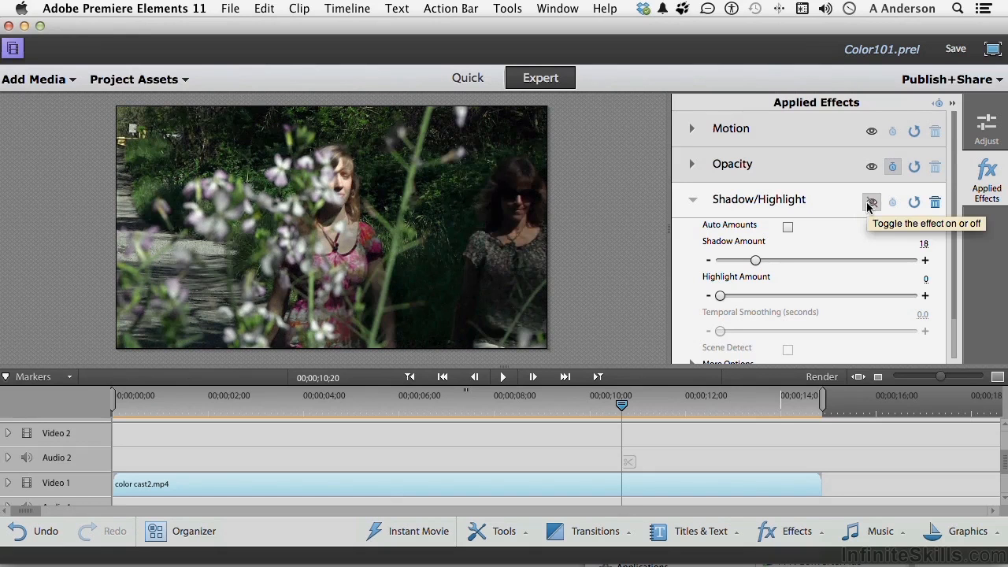
{"action": "left_click", "coordinate": [871, 202]}
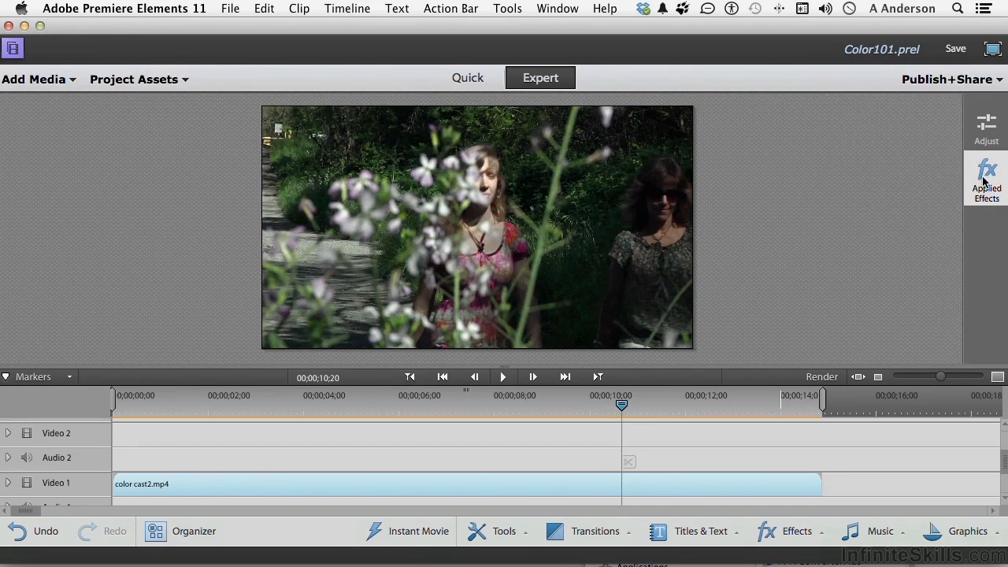
{"action": "mouse_move", "coordinate": [132, 407]}
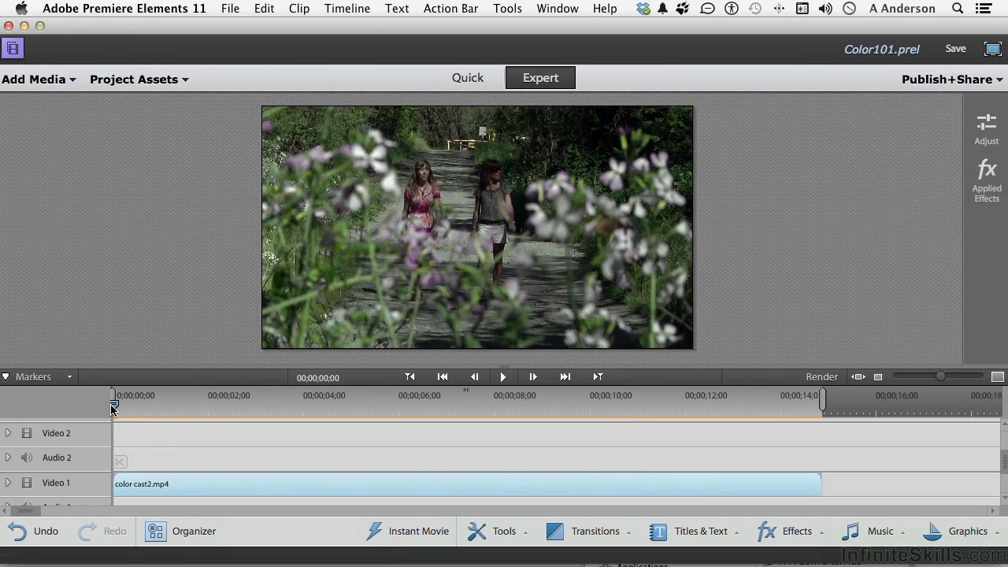
Play the clip to review, then collapse the Shadow/Highlight settings in Applied Effects.
{"action": "key", "text": "space"}
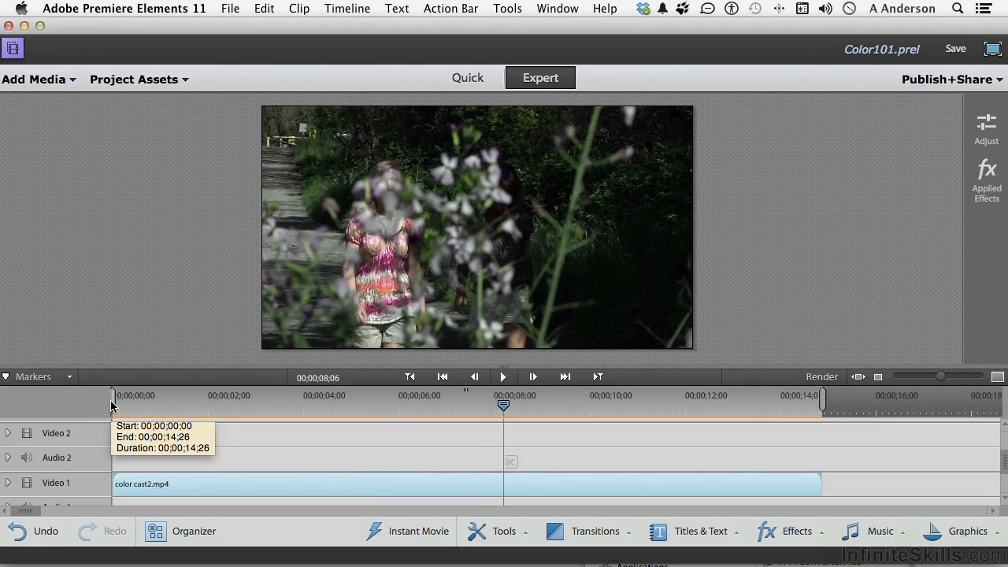
{"action": "left_click", "coordinate": [134, 79]}
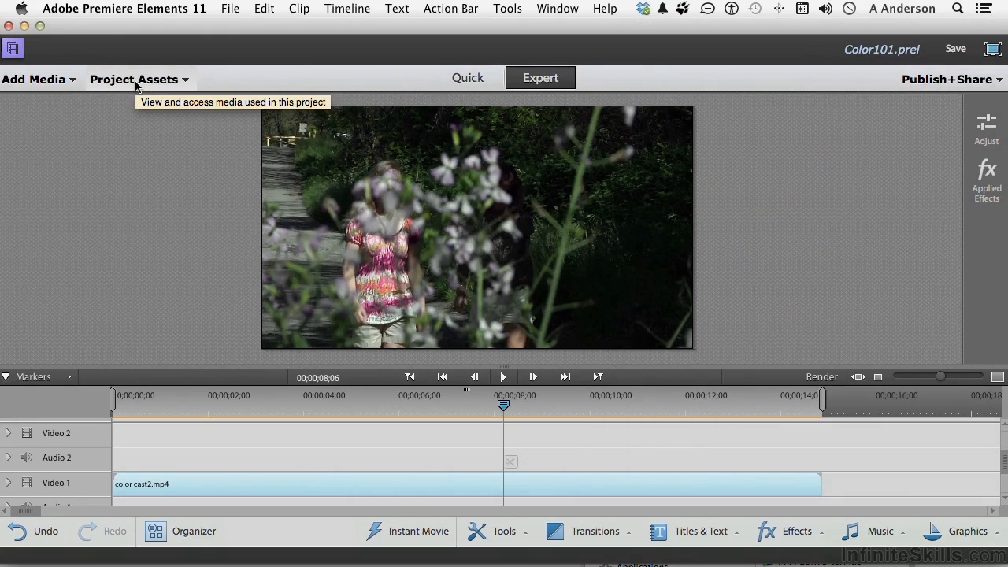
{"action": "mouse_move", "coordinate": [986, 126]}
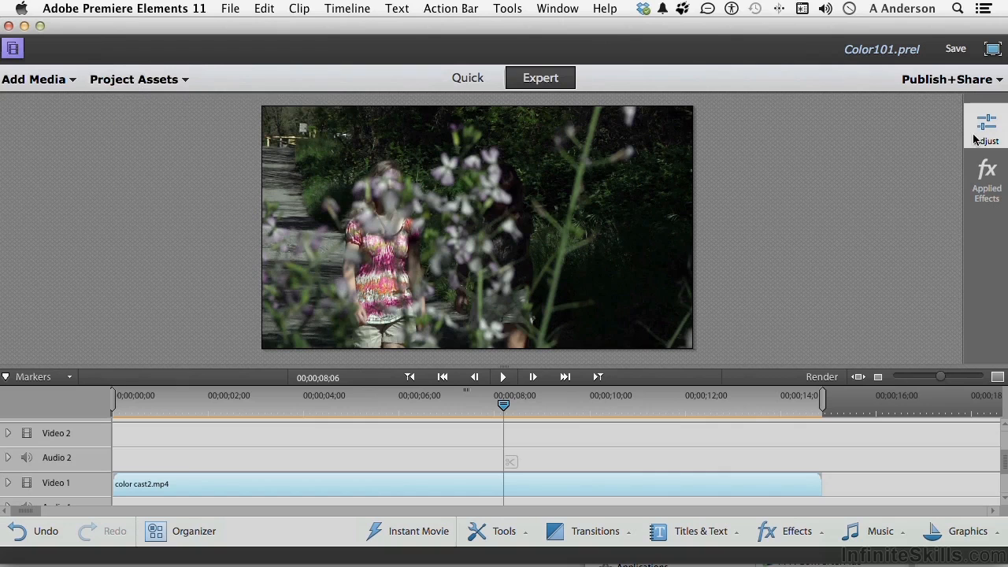
{"action": "left_click", "coordinate": [987, 126]}
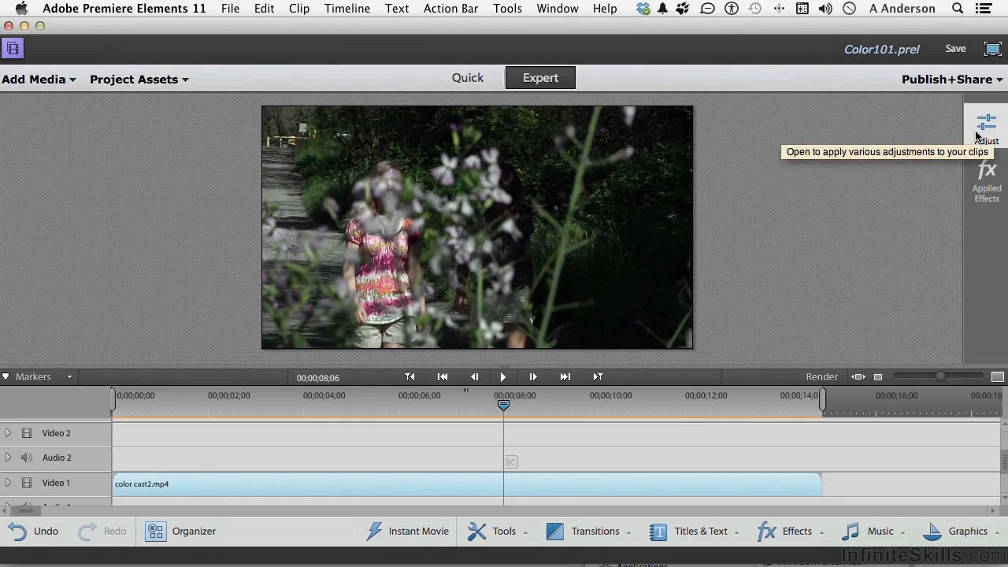
{"action": "left_click", "coordinate": [987, 176]}
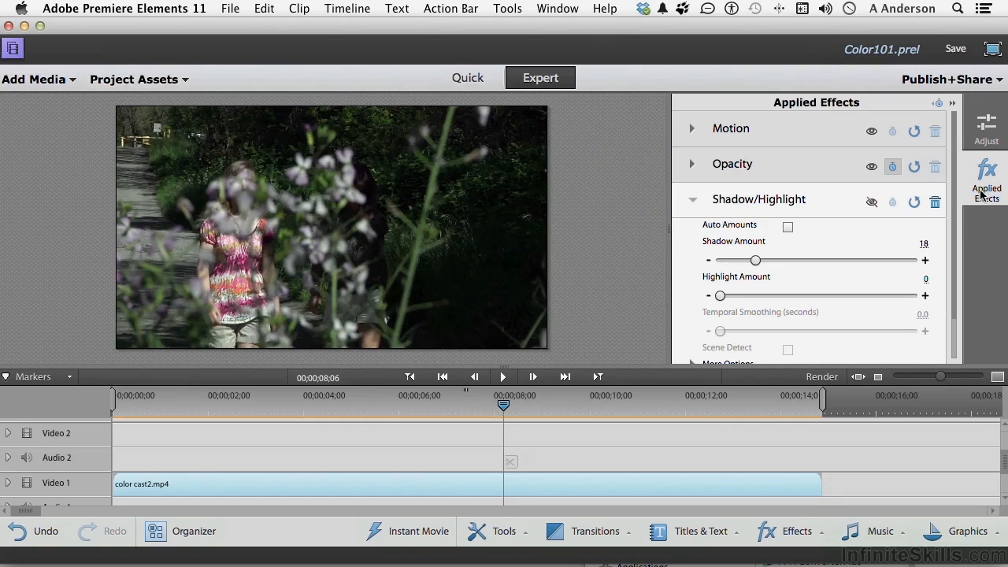
{"action": "left_click", "coordinate": [691, 198]}
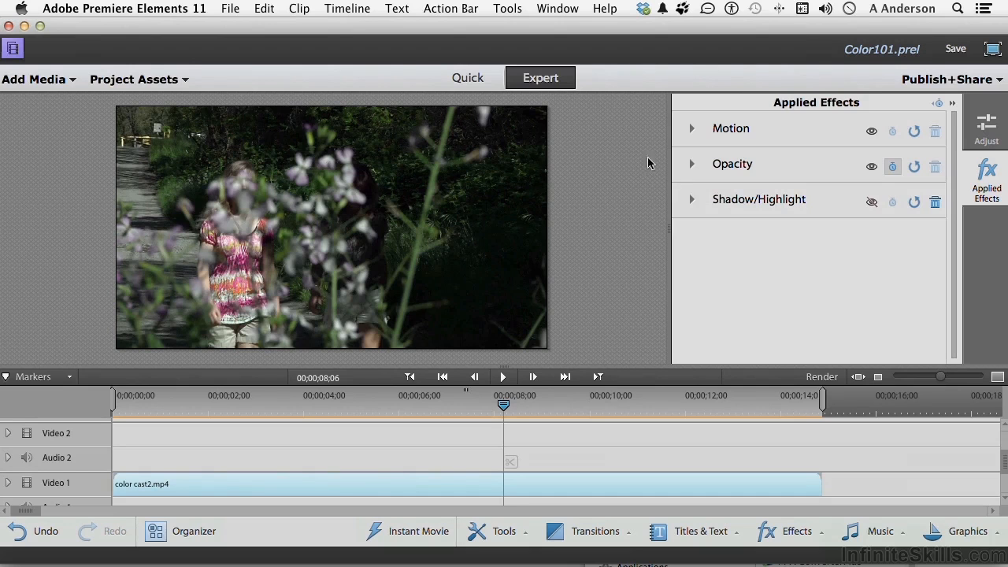
Save the Color101 project via File > Save.
{"action": "left_click", "coordinate": [230, 10]}
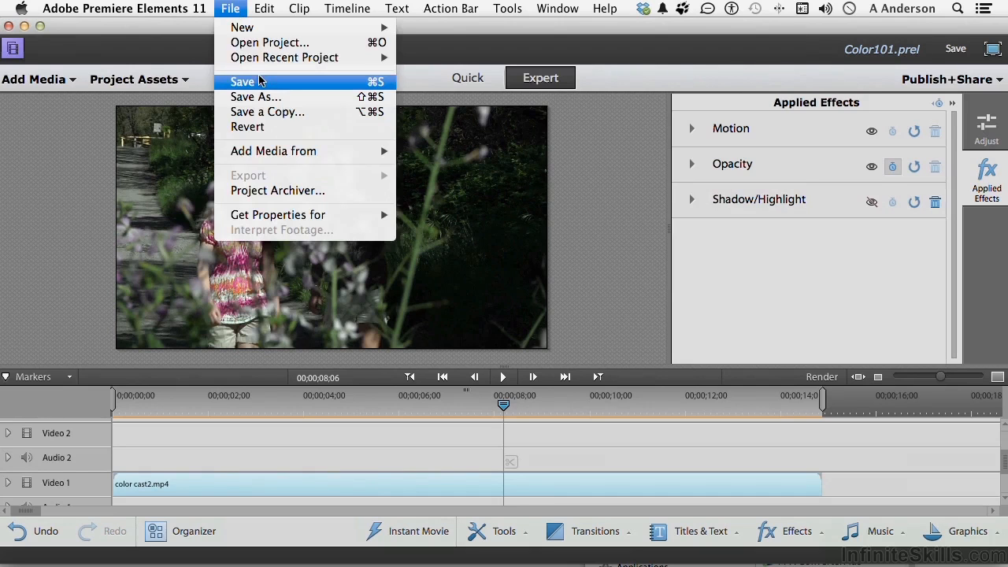
{"action": "left_click", "coordinate": [243, 82]}
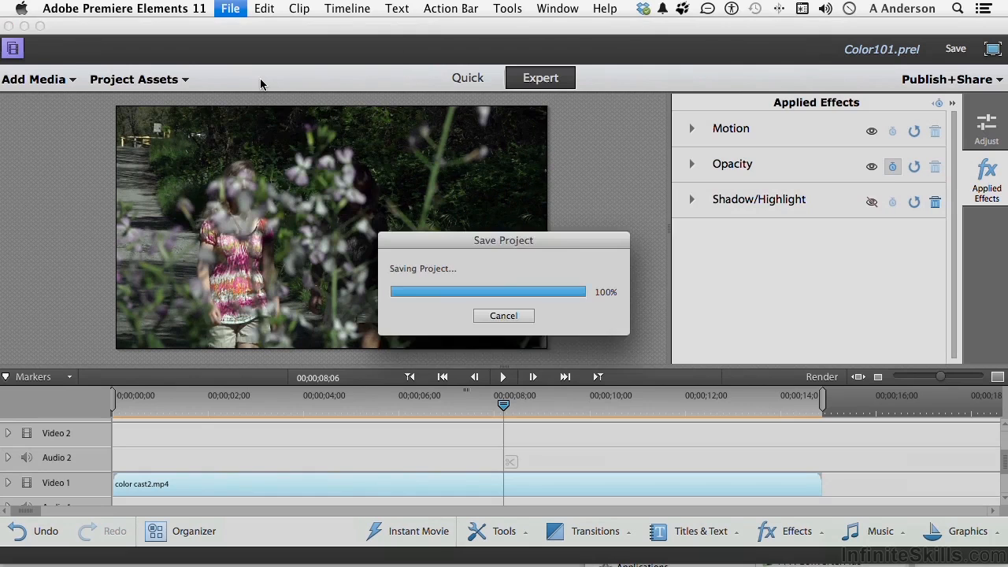